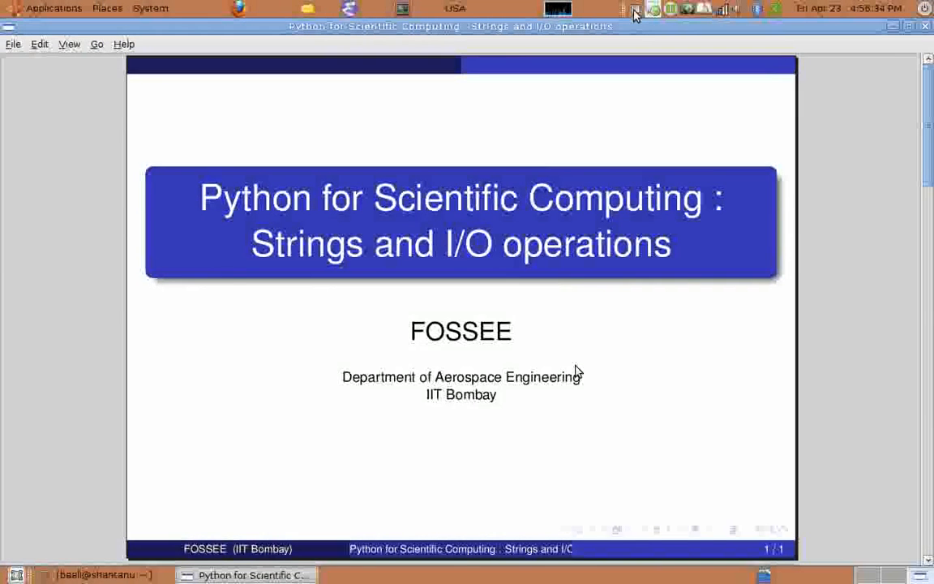
Step: Move past the Strings and I/O title slide to reach the terminal
key(Right)
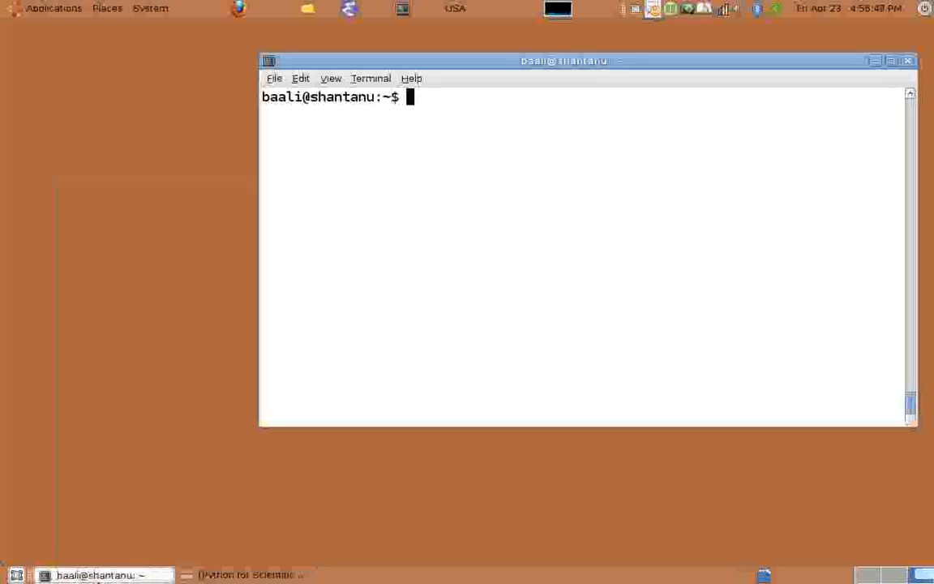
Step: Start IPython and assign a = 'This is a string'
text(ipython)
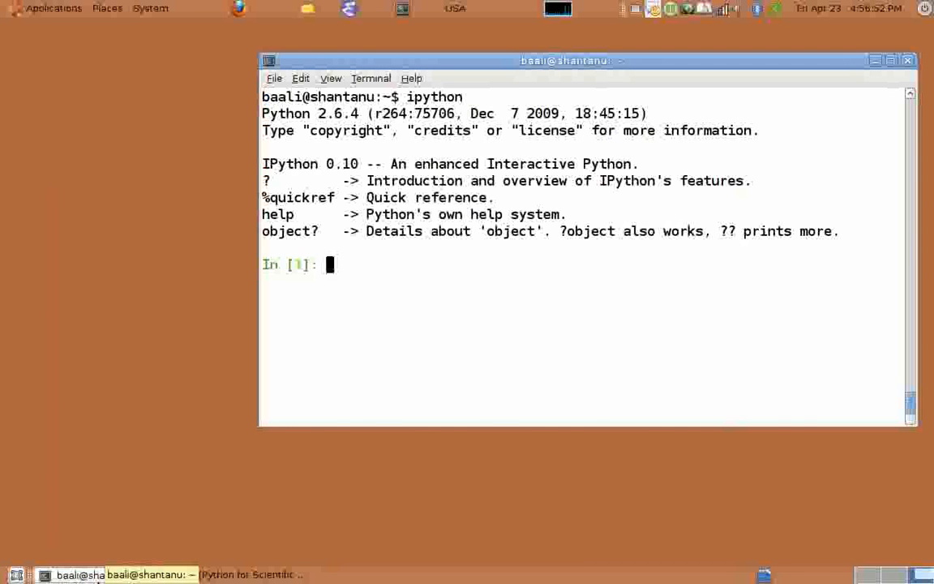
text(a =)
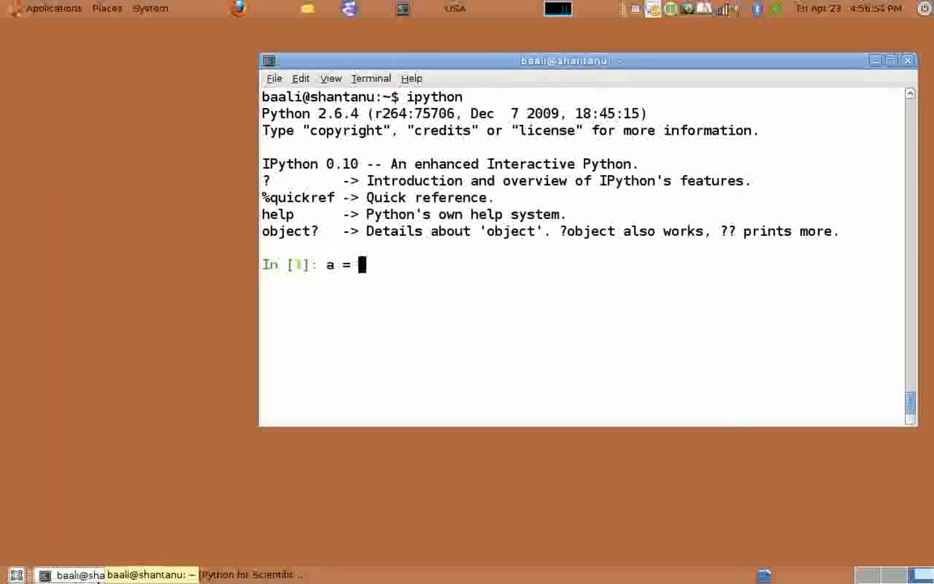
text(')
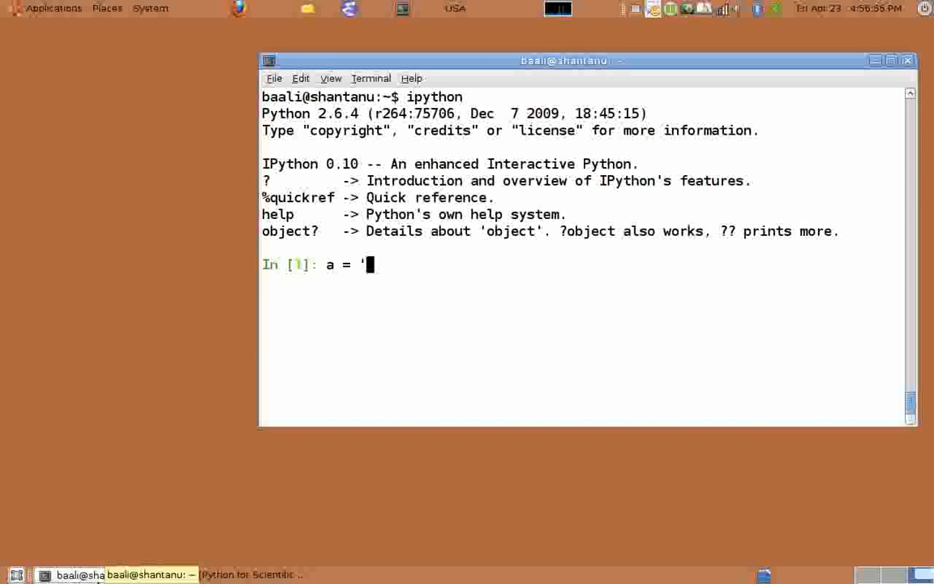
text(This is a)
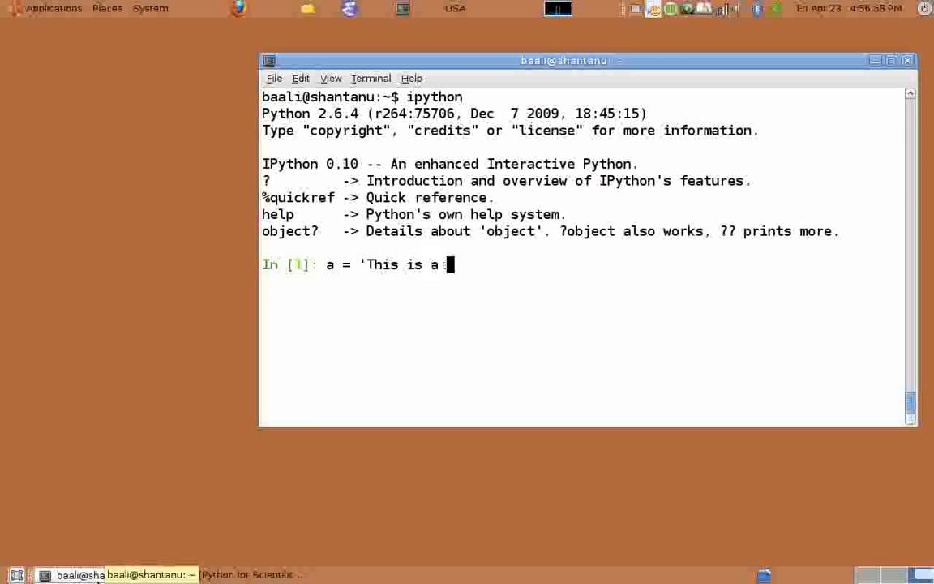
text(string)
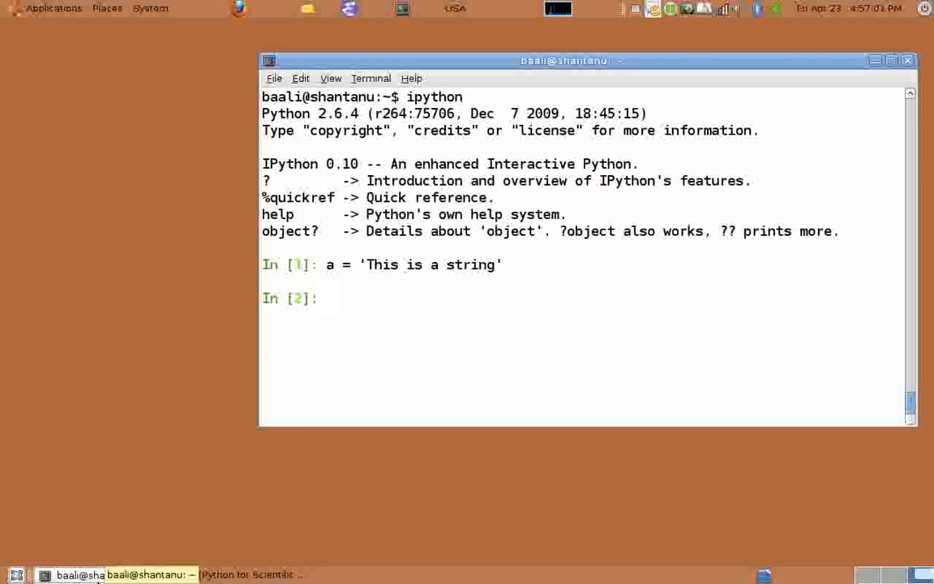
Step: Print a and check that type(a) is str
text(print a)
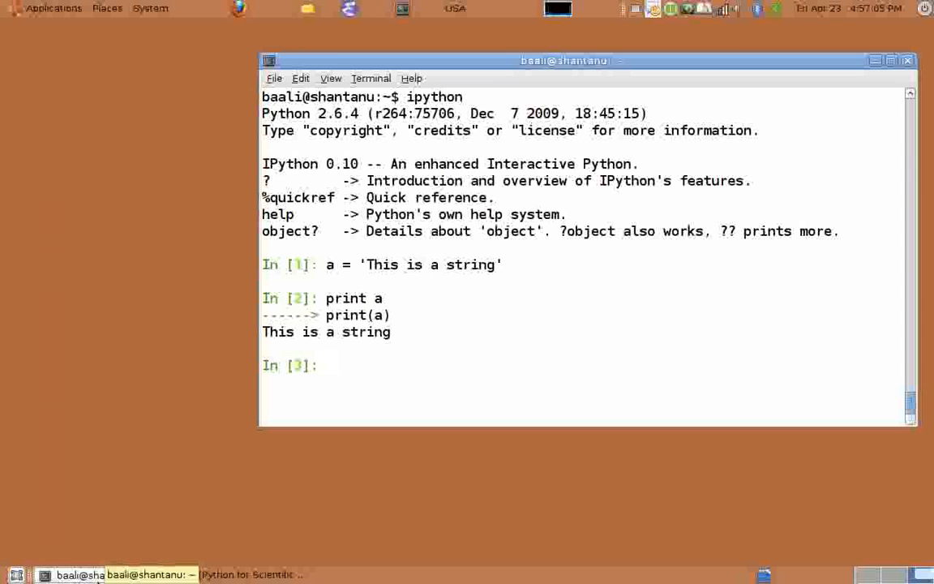
text(typ)
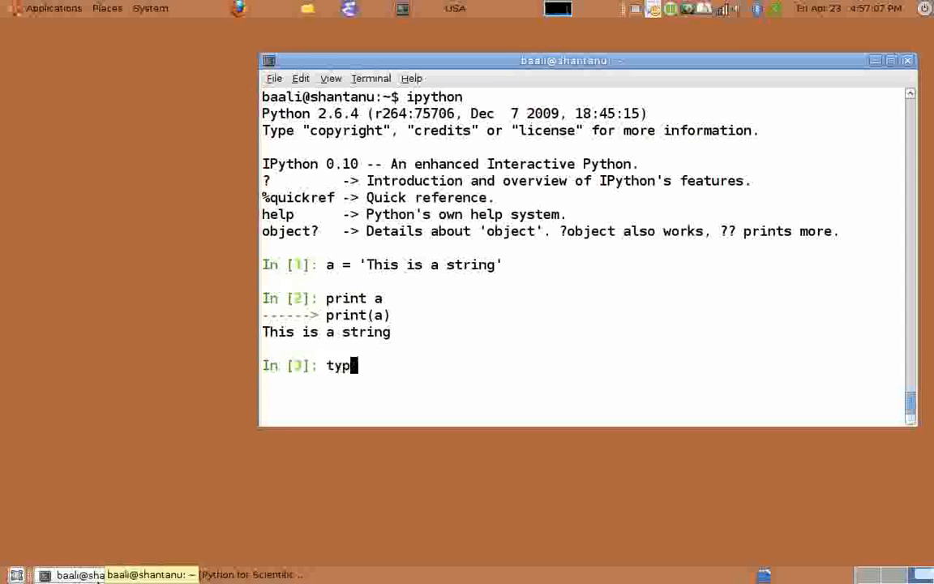
text(e(a)
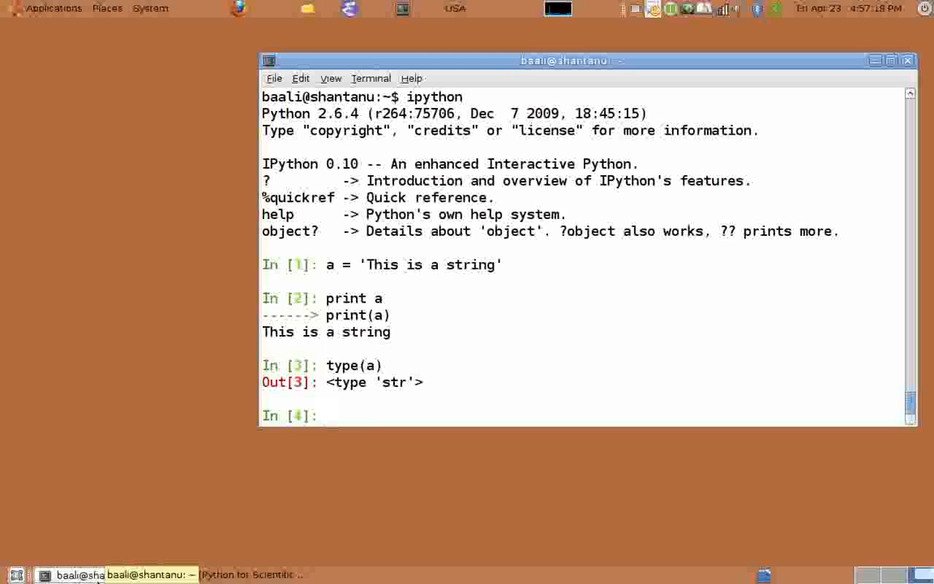
text(i')
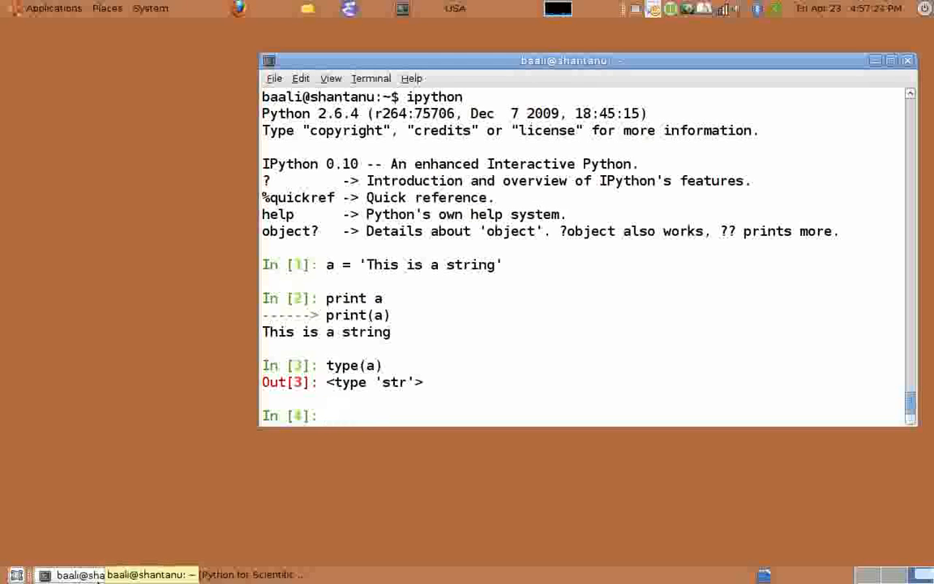
Step: Assign b = "i'll be back" using double quotes and print b
text(b = ')
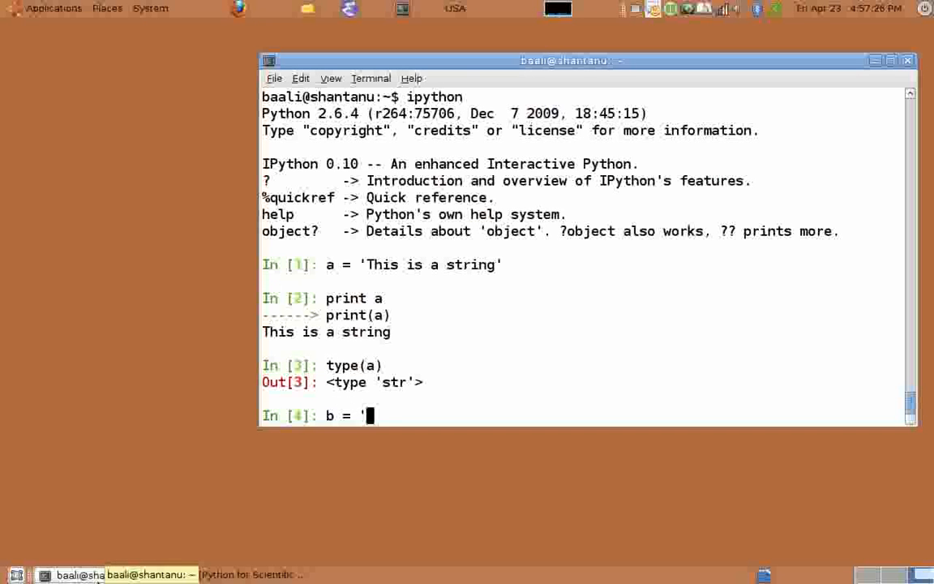
text("i)
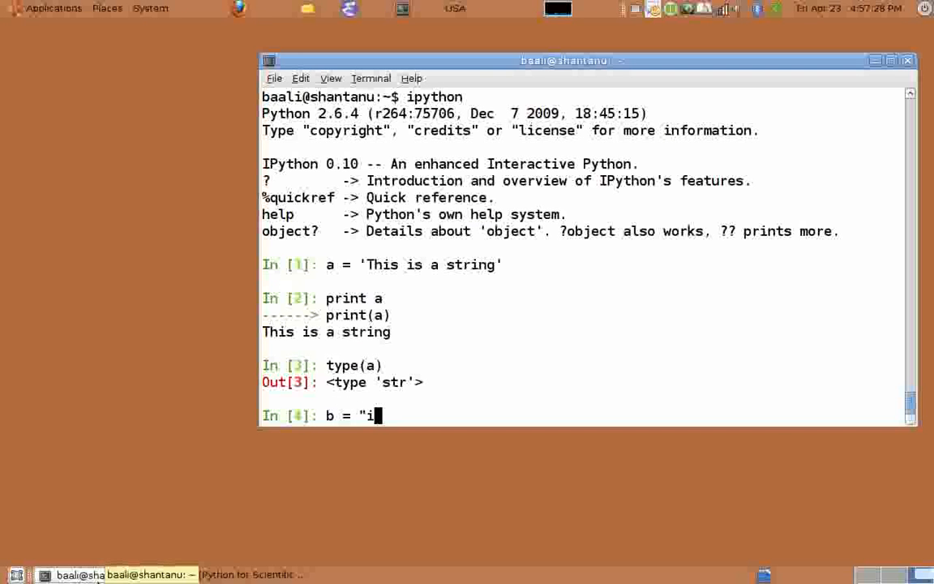
text('ll be back)
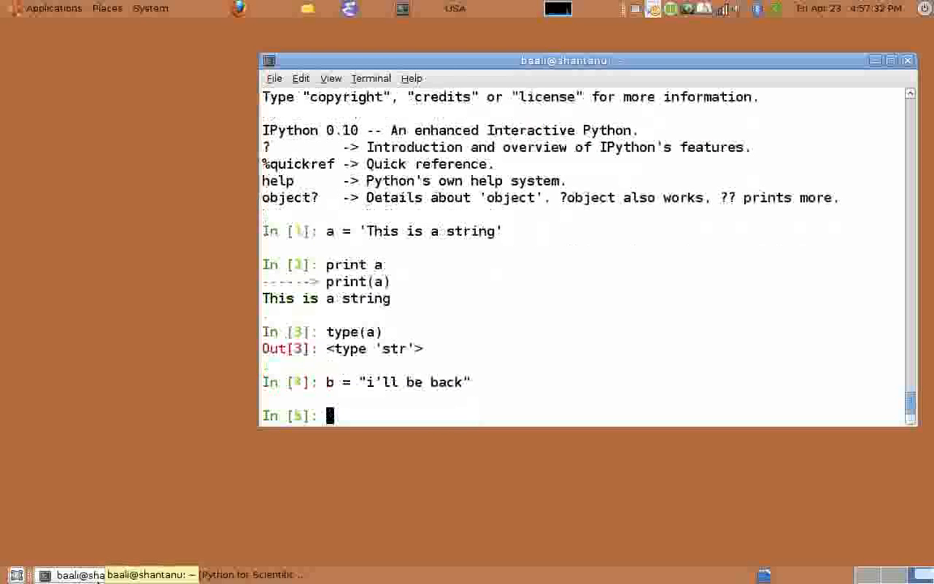
text(print)
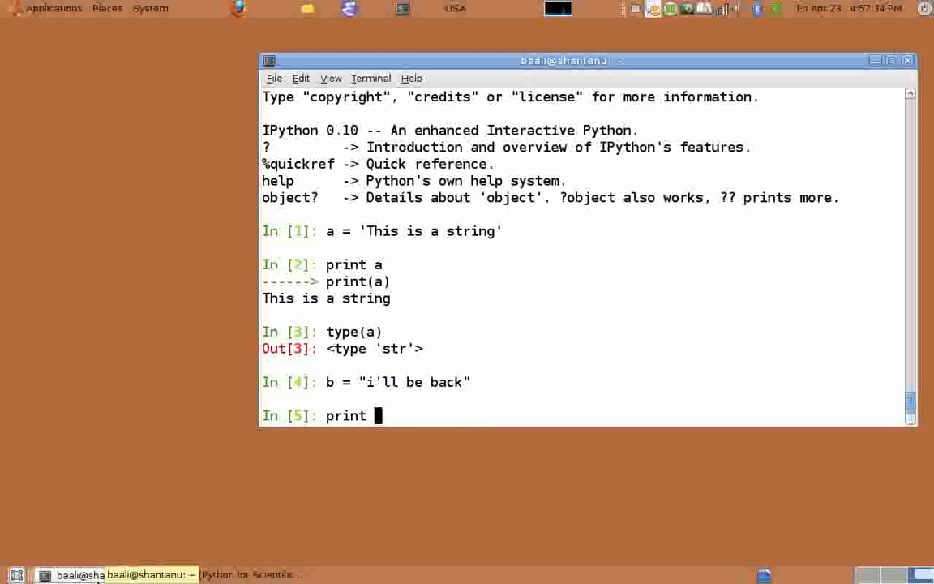
text(b)
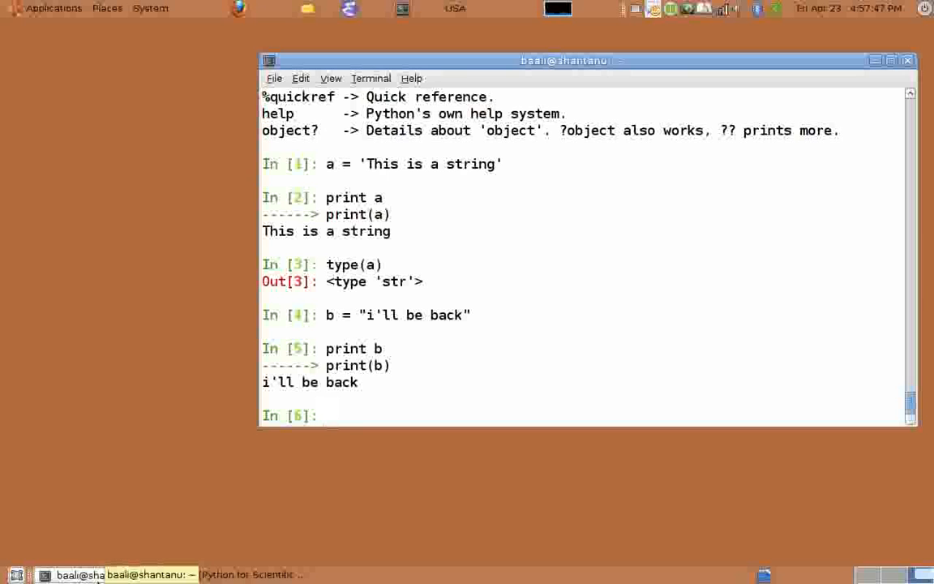
Step: Assign c = '''I am also a string''' with triple single quotes and print c
text(c = '')
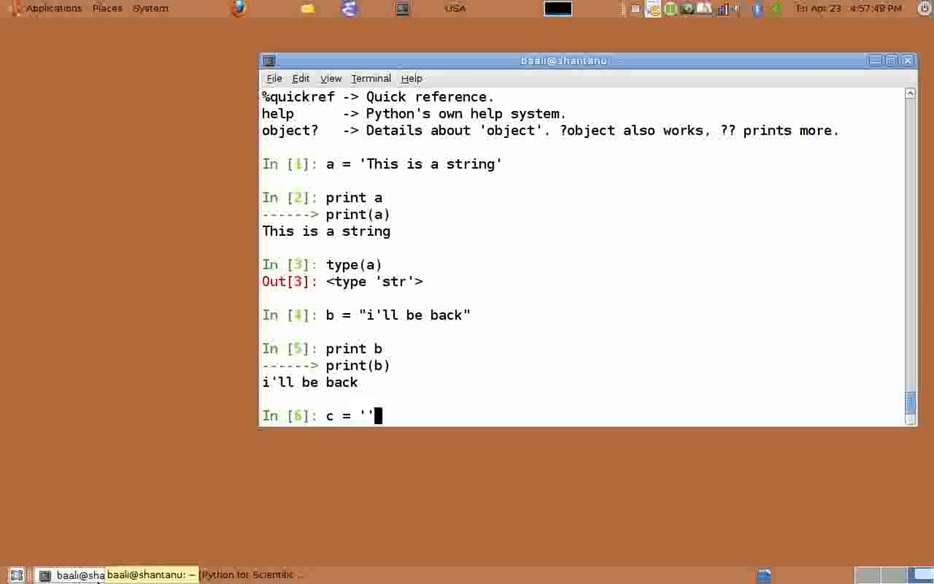
text(')
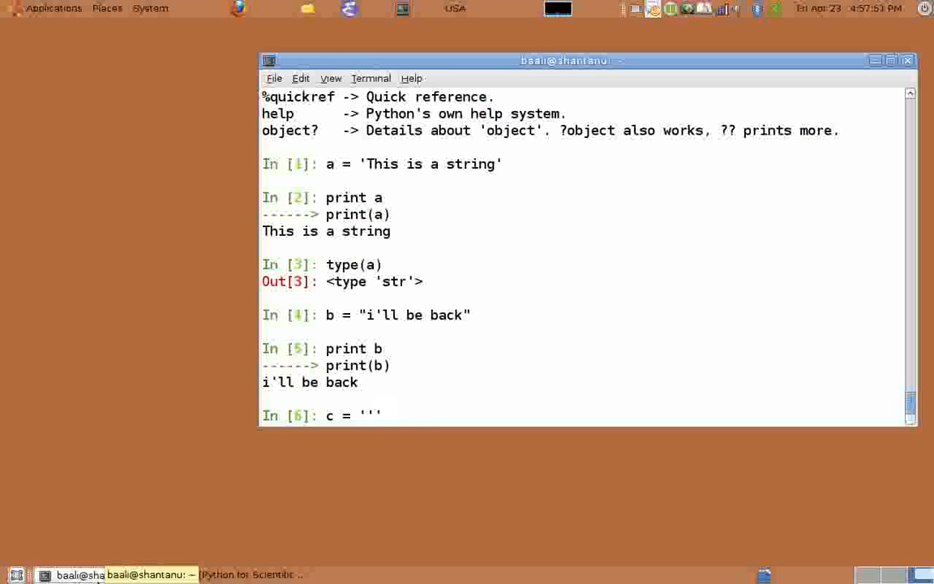
text(I am also a string'')
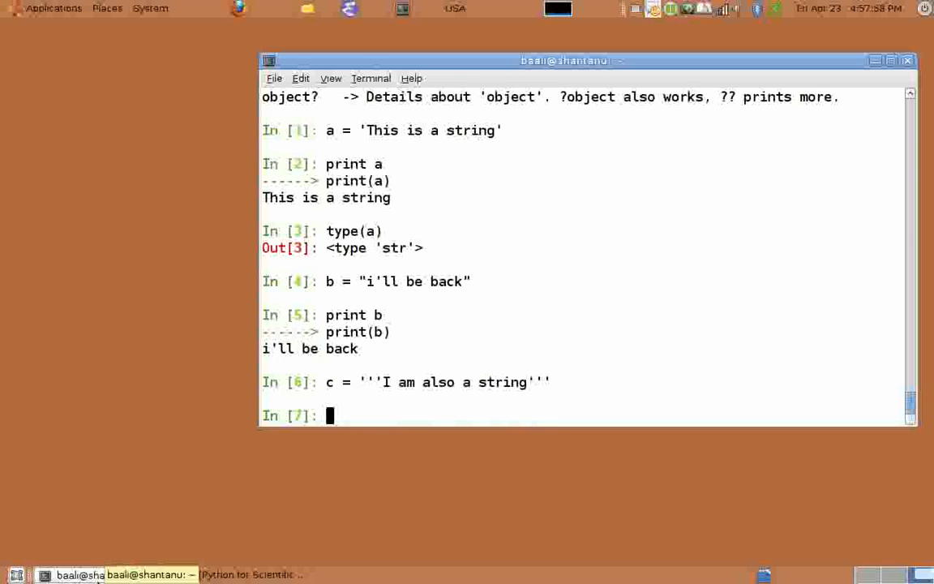
text(print c)
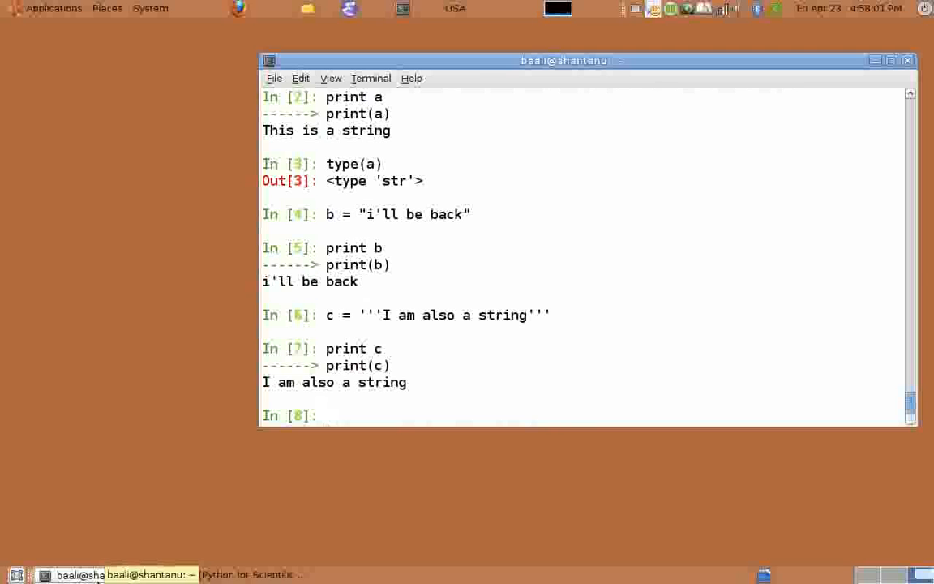
Step: Assign d = """one more string""" using triple double quotes
text(d =)
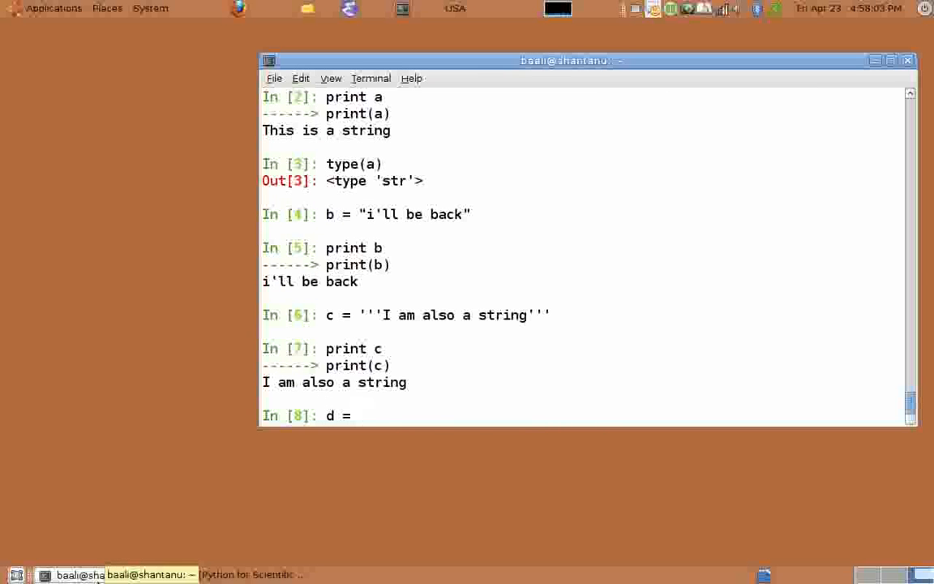
text("""one more)
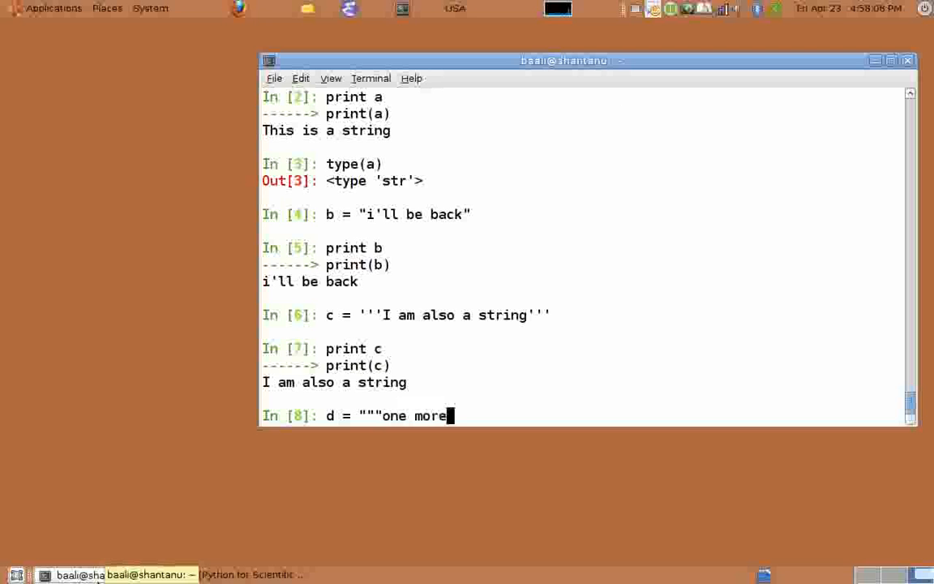
text(string')
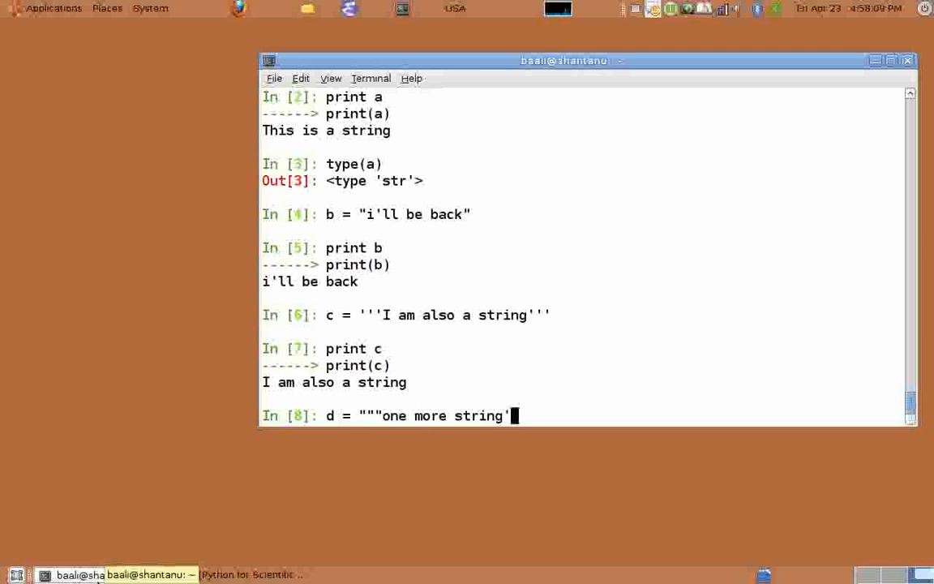
text("")
key(Return)
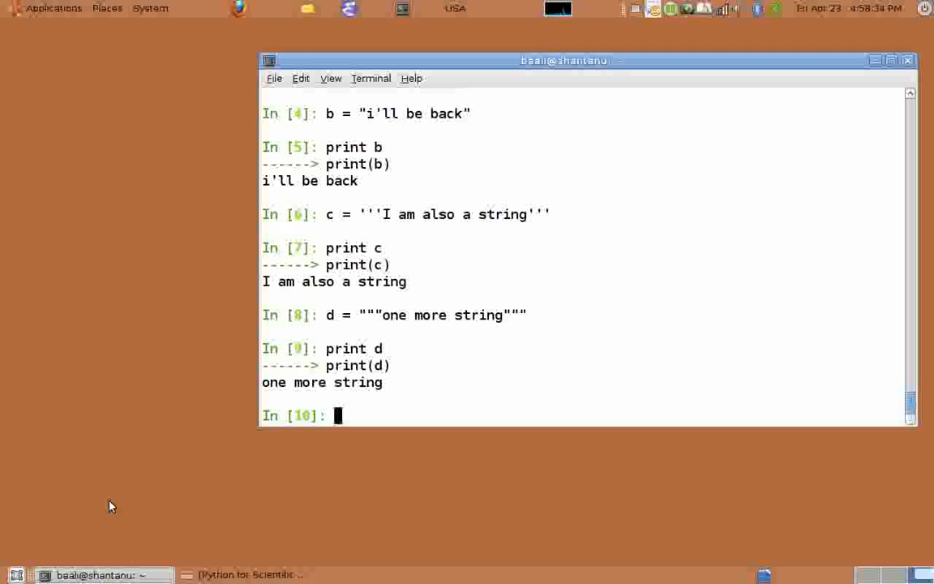
Step: Print a[0] and a[5] (T and i) and get len(a) = 16
text(pri)
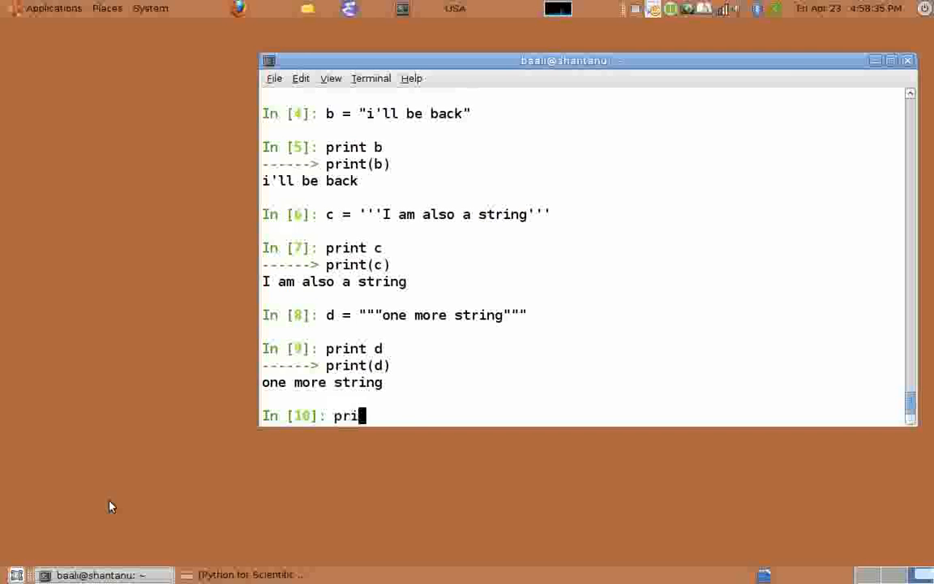
text(nt a[0])
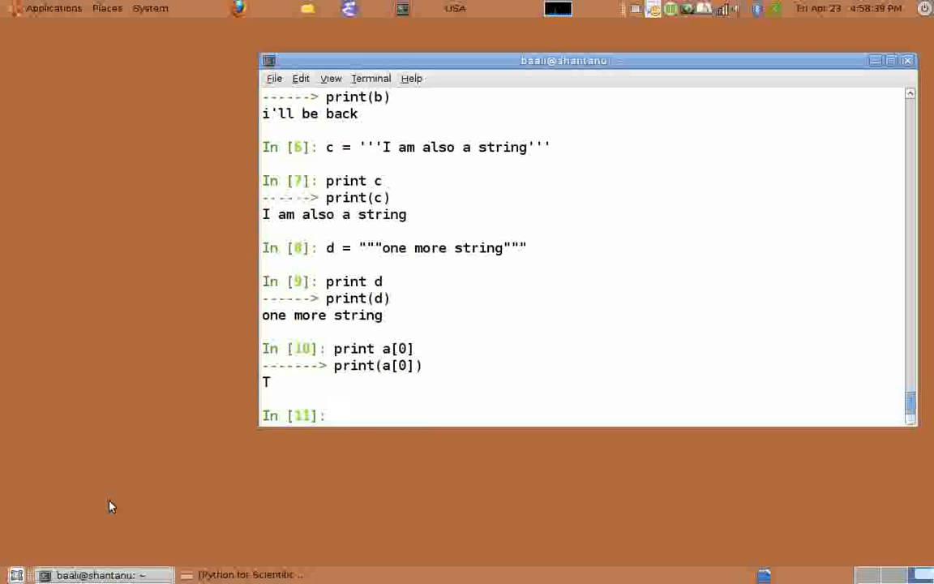
text(print a[5)
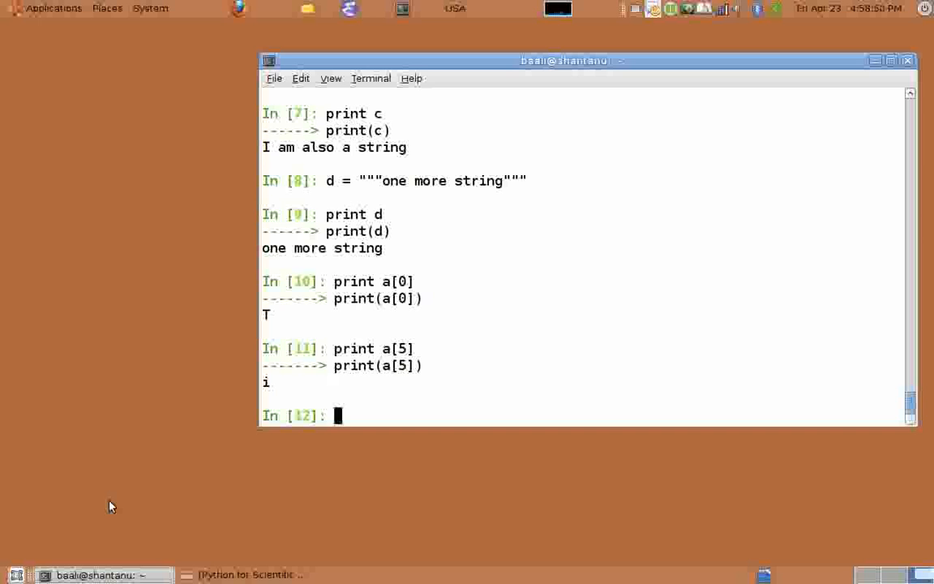
text(len(a)
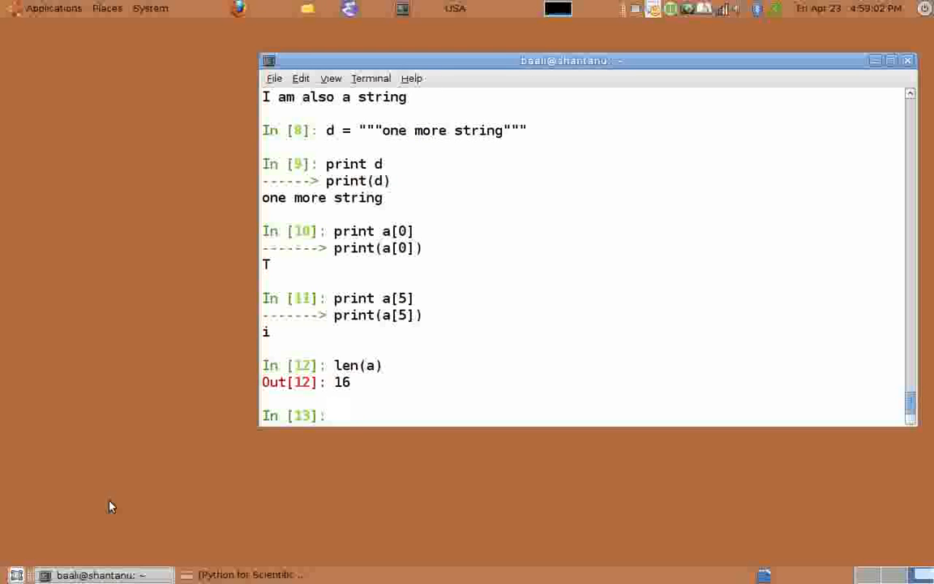
text(a+b)
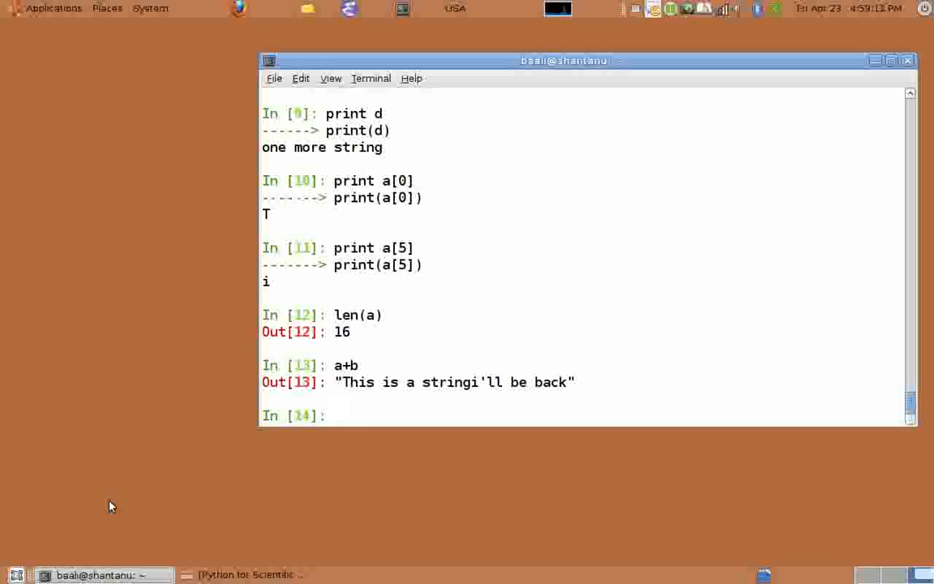
Step: Run a * 4 to repeat the string, then a * a to raise a TypeError
text(a *4)
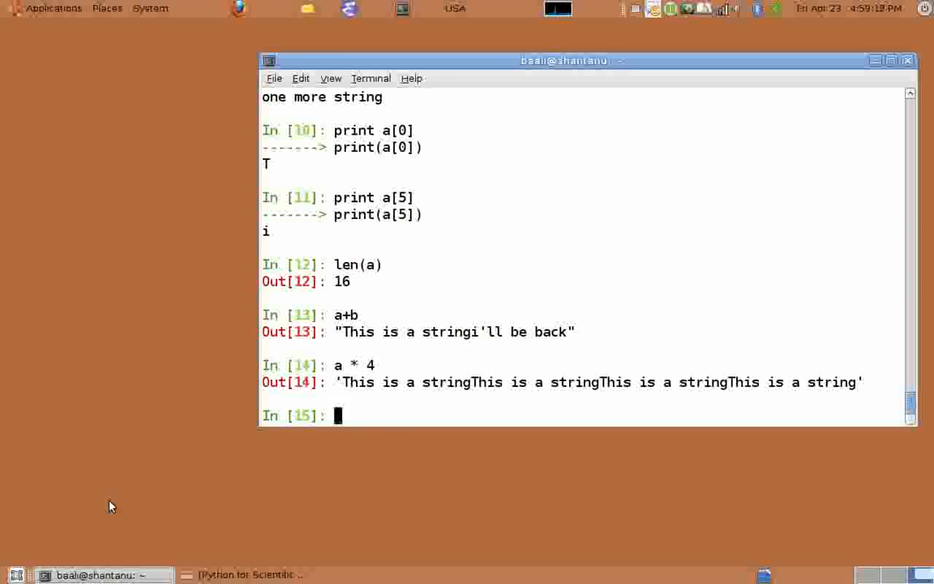
text(a *)
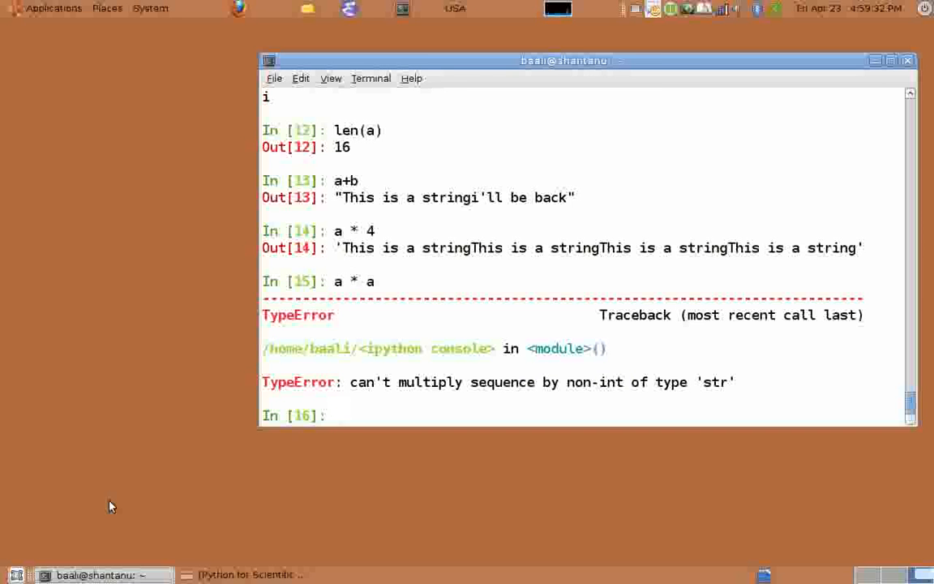
Step: Try a[0] = 't' for a TypeError, then run a.upper() and a.lower()
text(a[0]=)
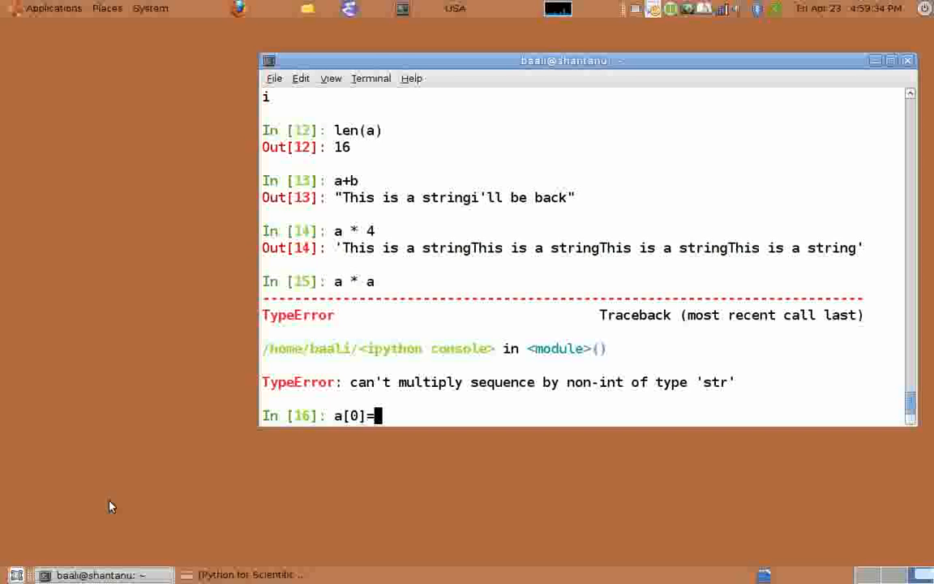
text('t')
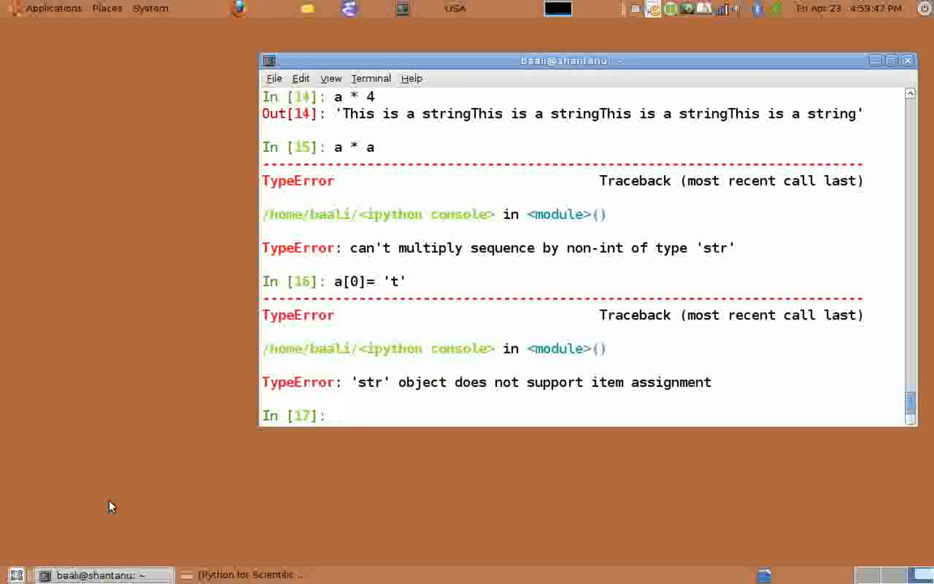
text(a.upper()
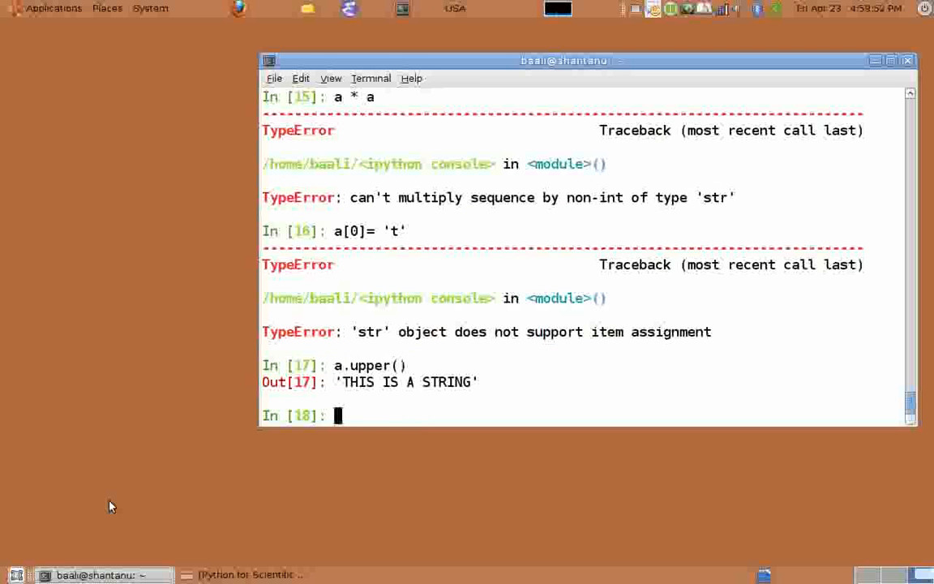
text(a.lower()
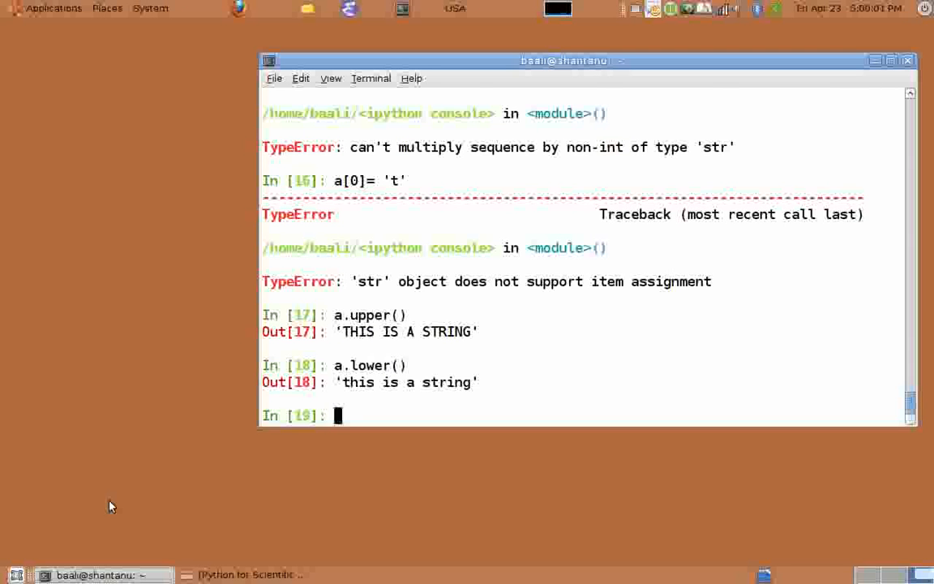
Step: List a's methods, then a.startswith('Thi') gives True and a.endswith('ING') False
text(a.)
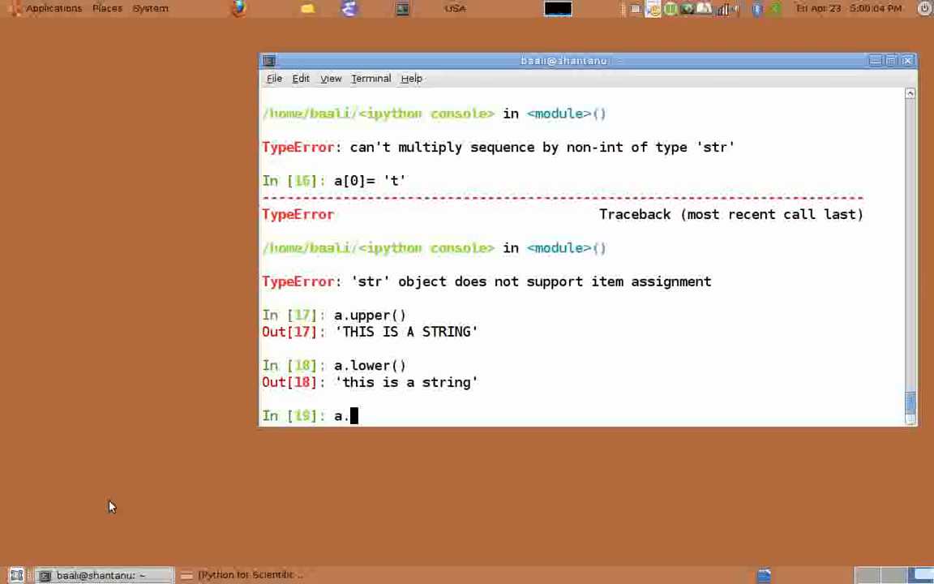
key(Tab)
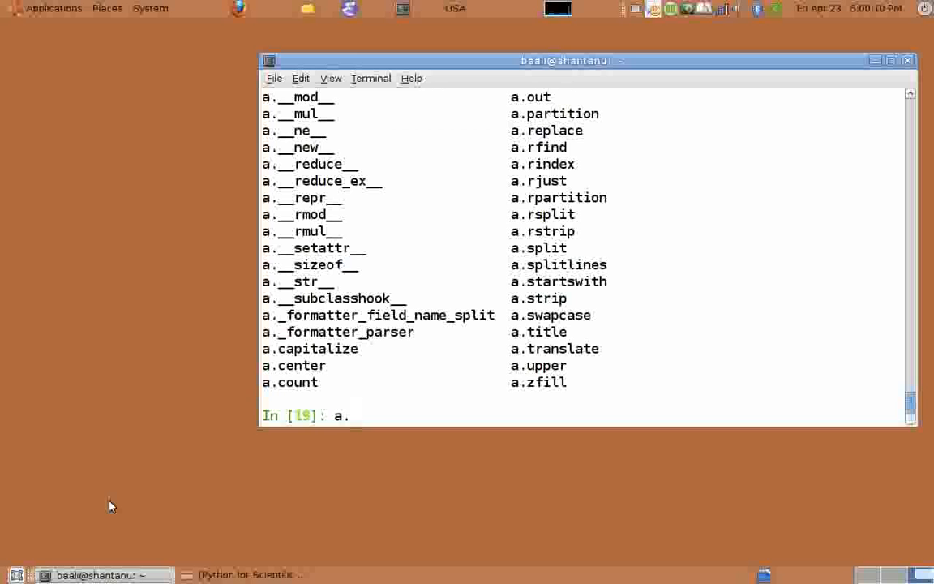
text(st)
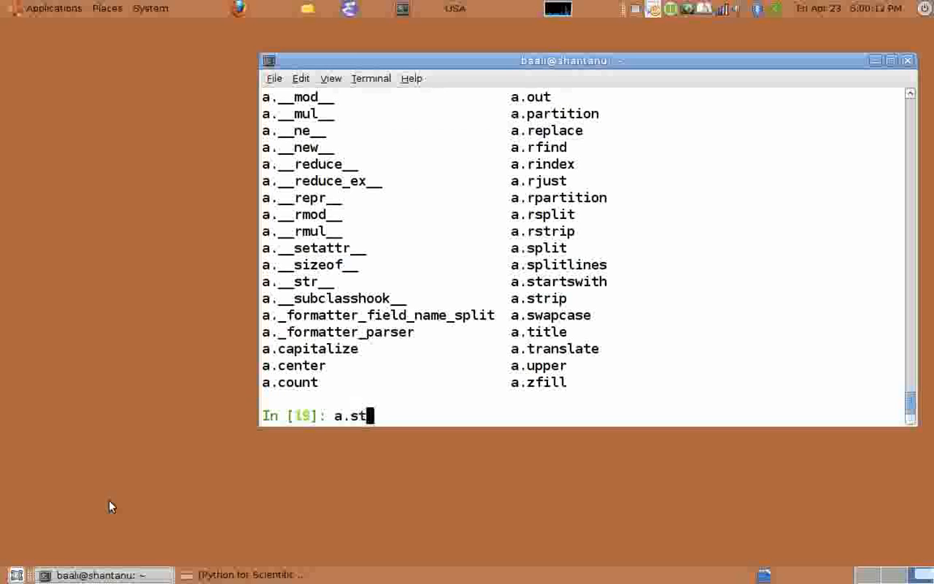
text(arts)
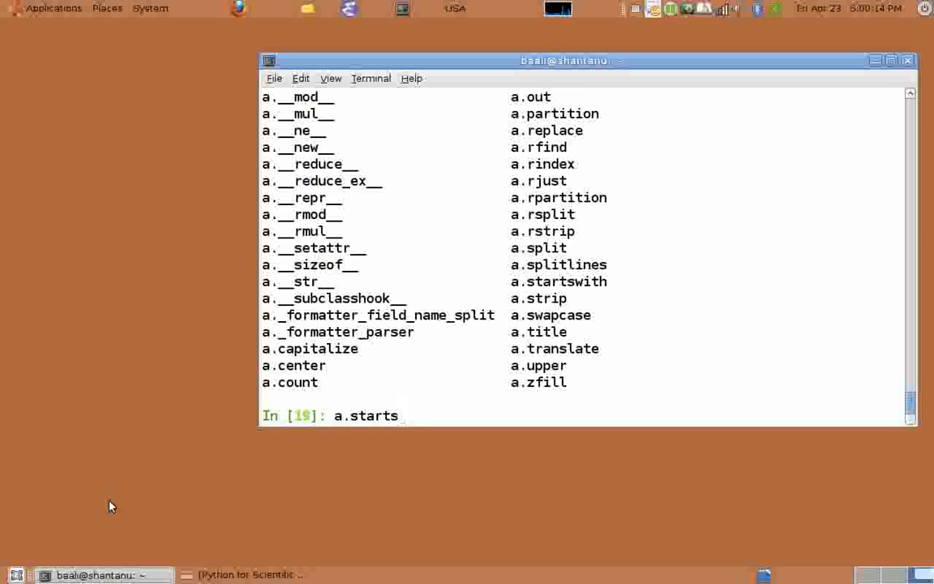
text(with ('Thi)
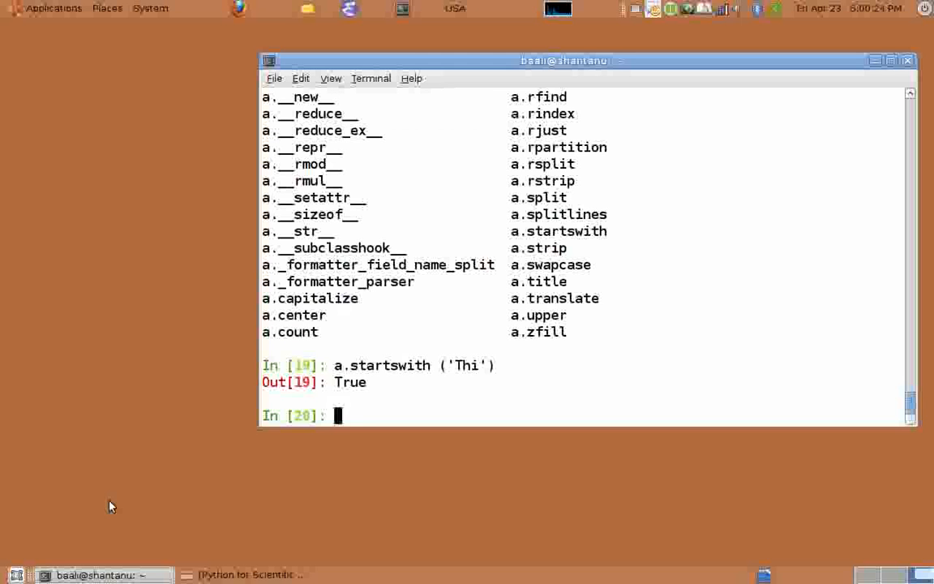
text(a.)
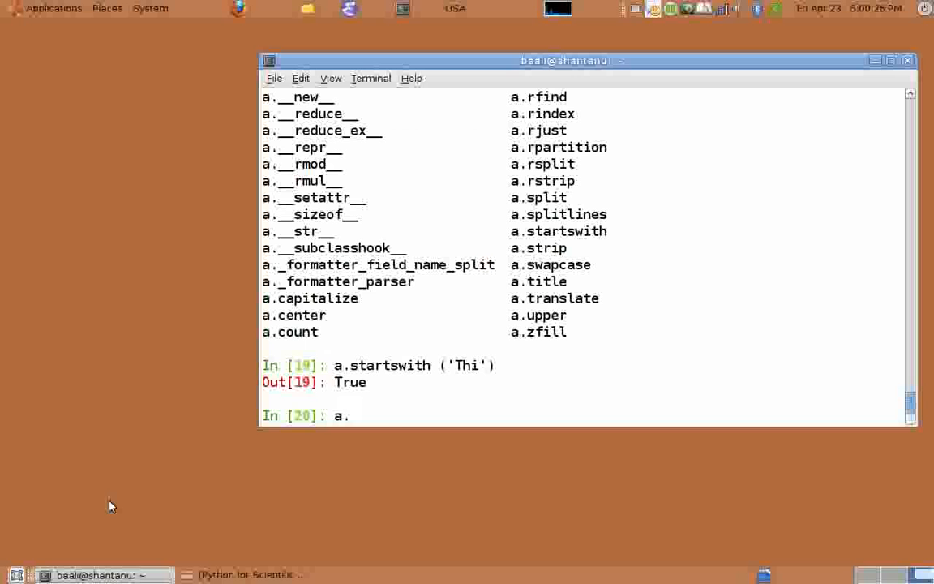
text(endswith ())
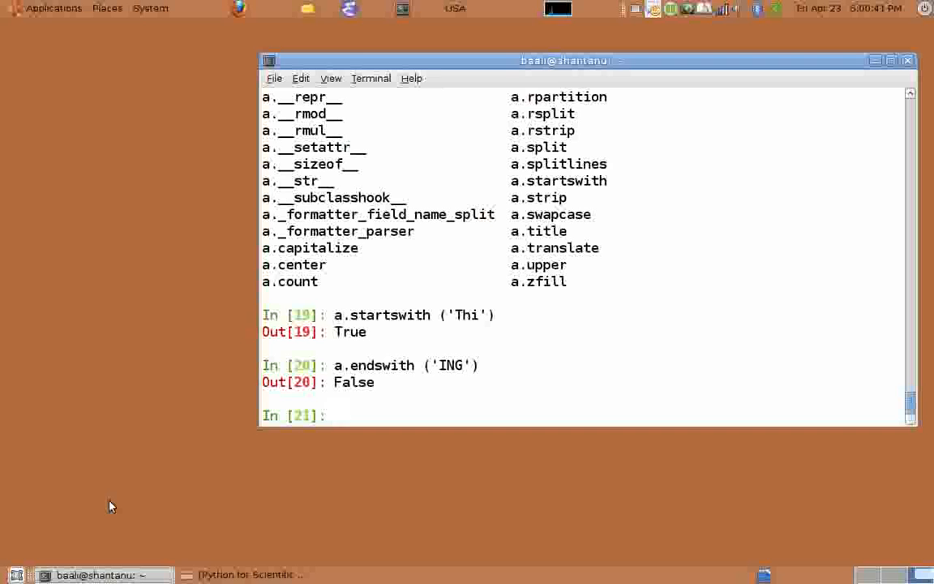
Step: Run a_list = a.split() and print ['This', 'is', 'a', 'string']
text(a_l)
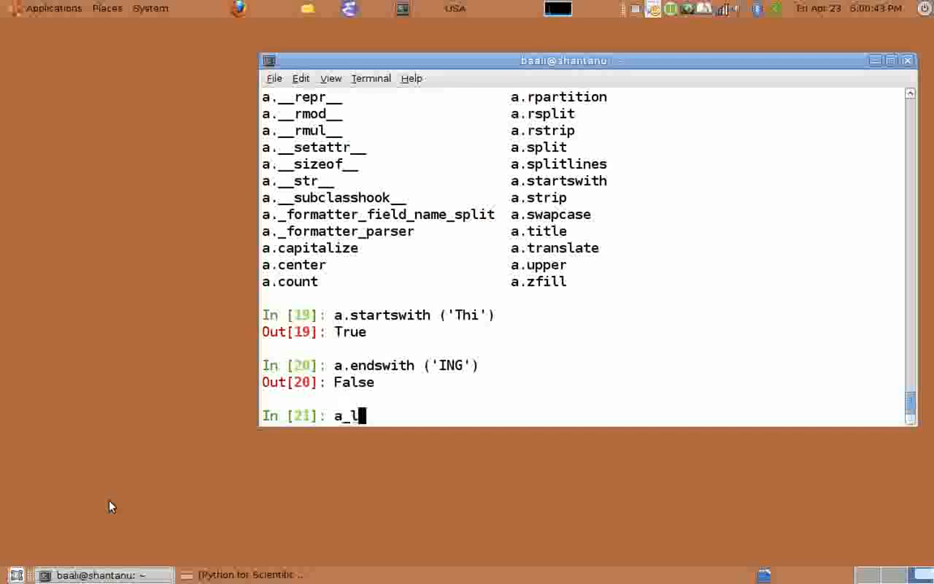
text(ist =)
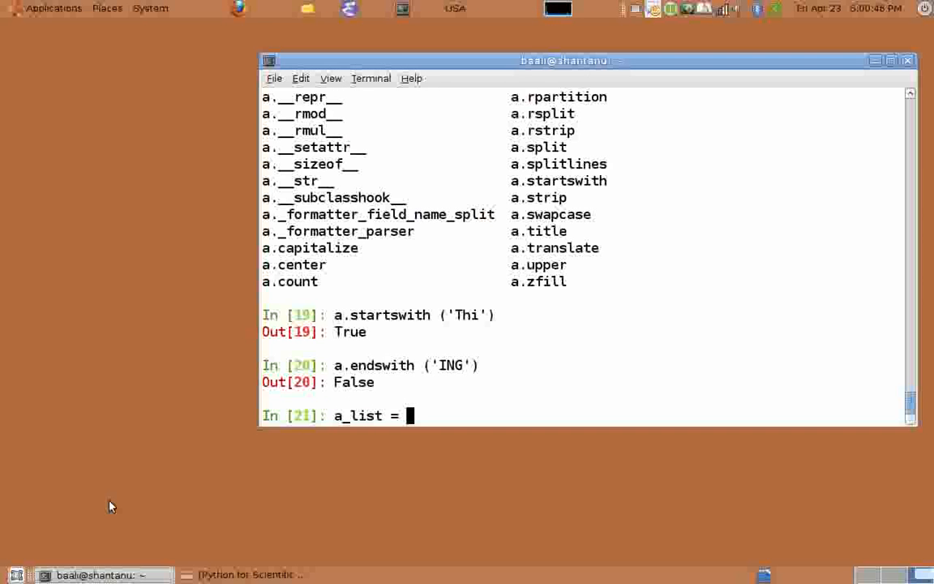
text(a.s)
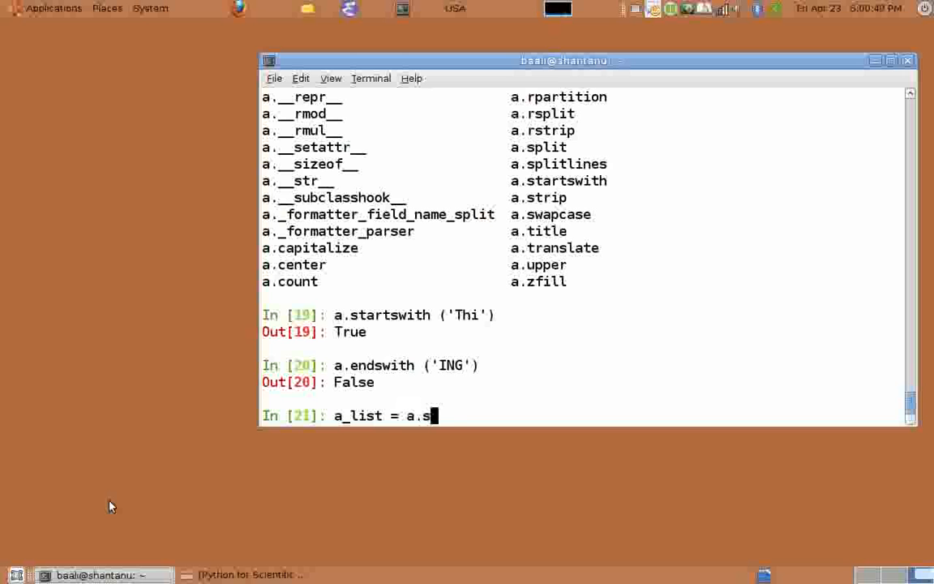
text(plit())
text(print a_list)
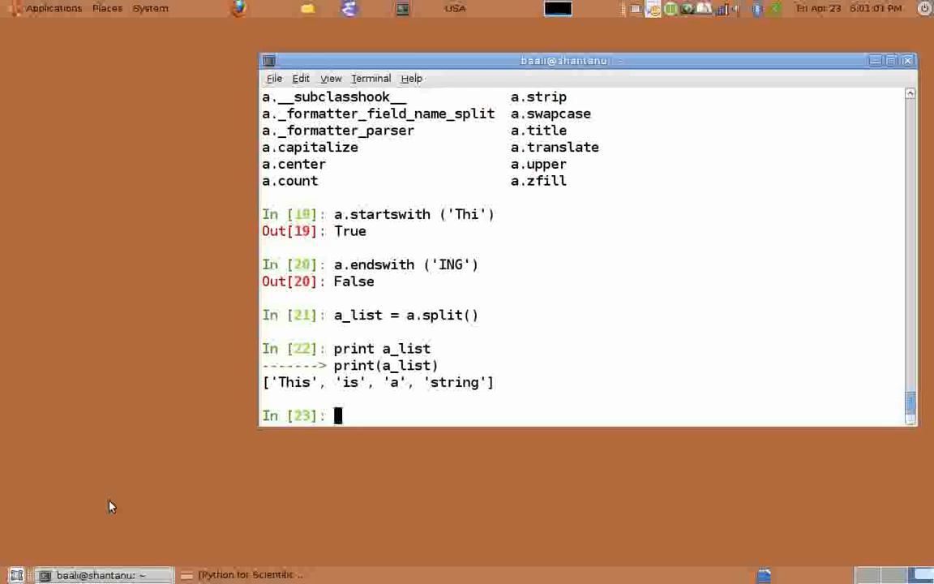
Step: Join a_list with ' ' and '-' into 'This is a string' and 'This-is-a-string', then print a
text(')
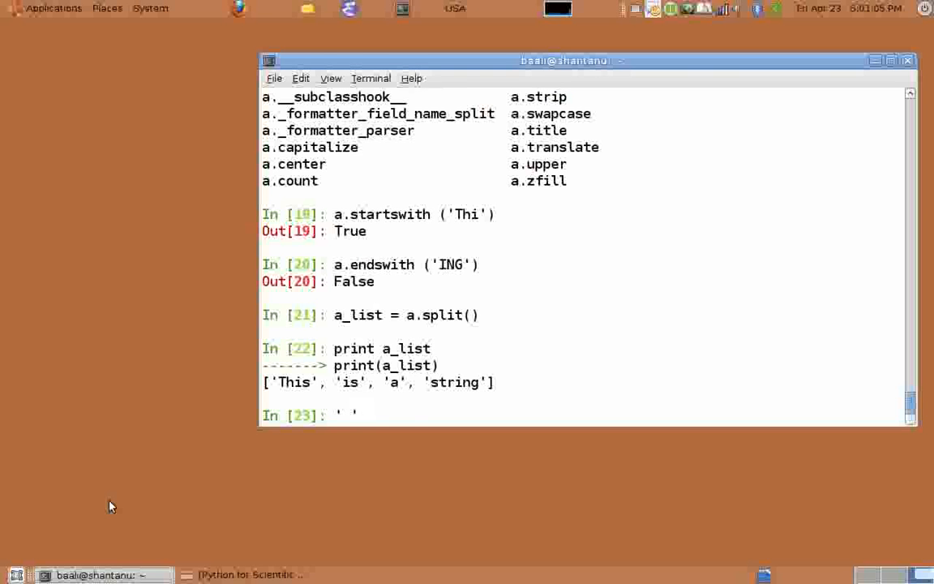
text(.join())
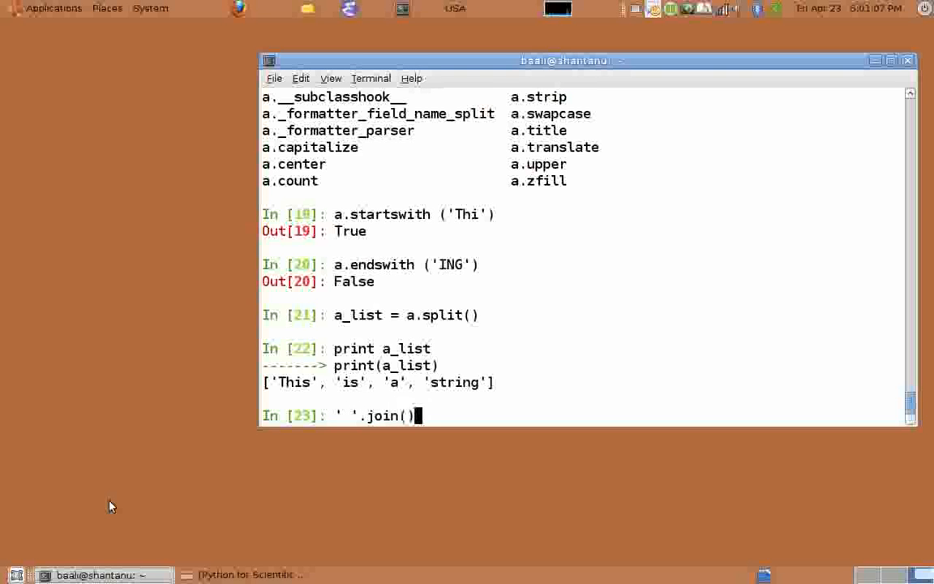
text(a_list)
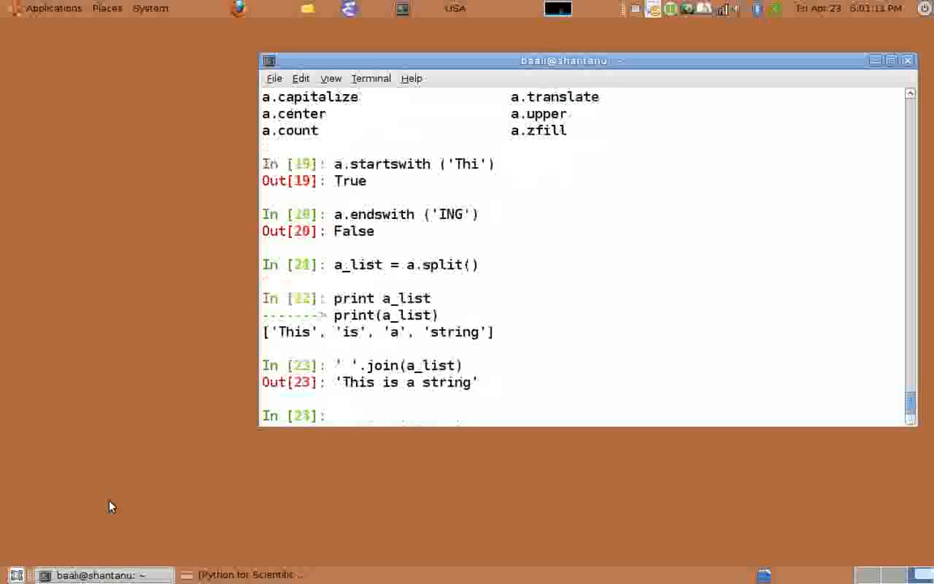
key(Return)
text('-)
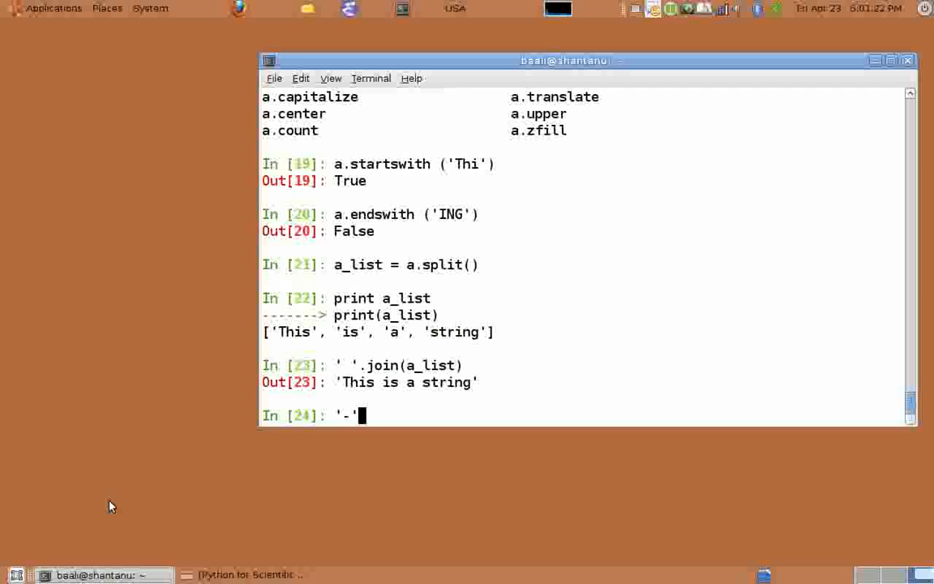
text(.join)
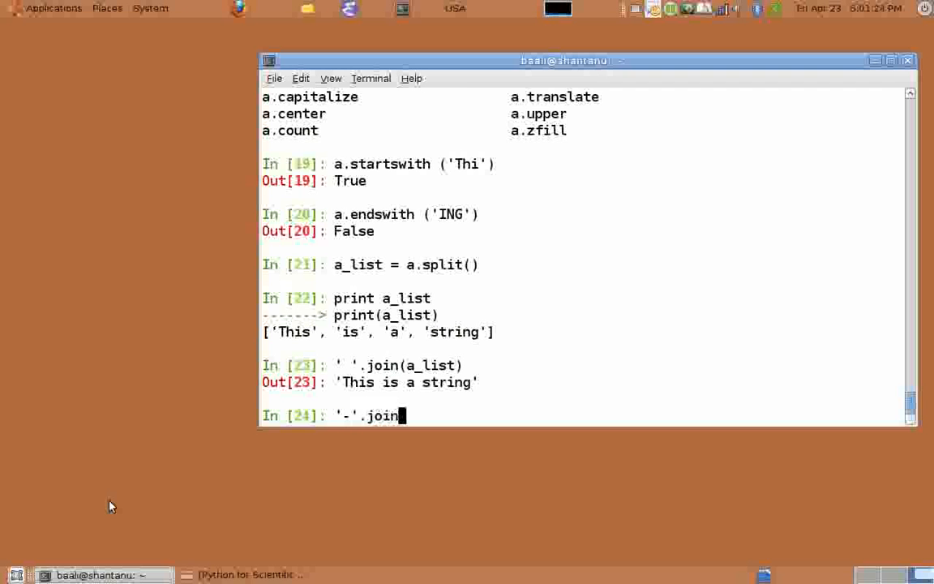
text((a_list)
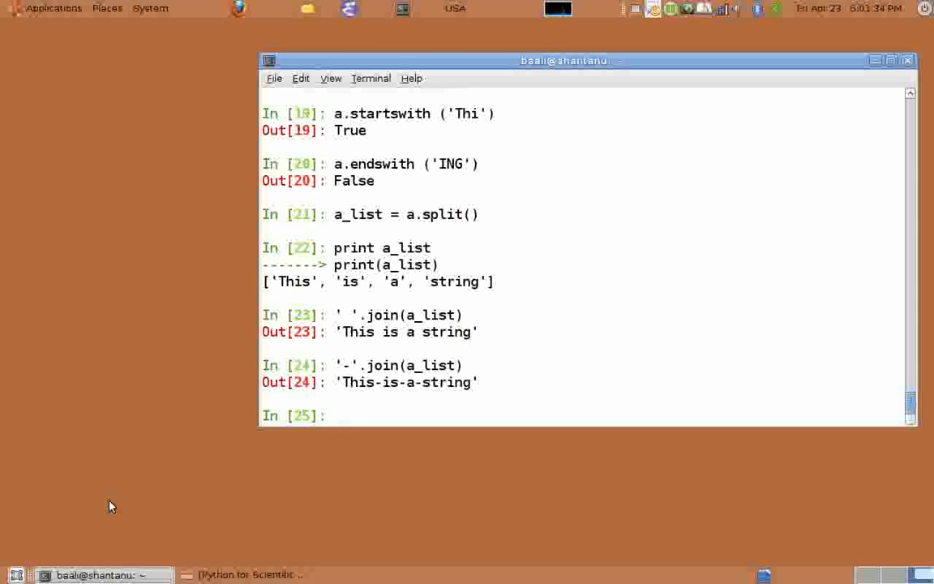
text(print a)
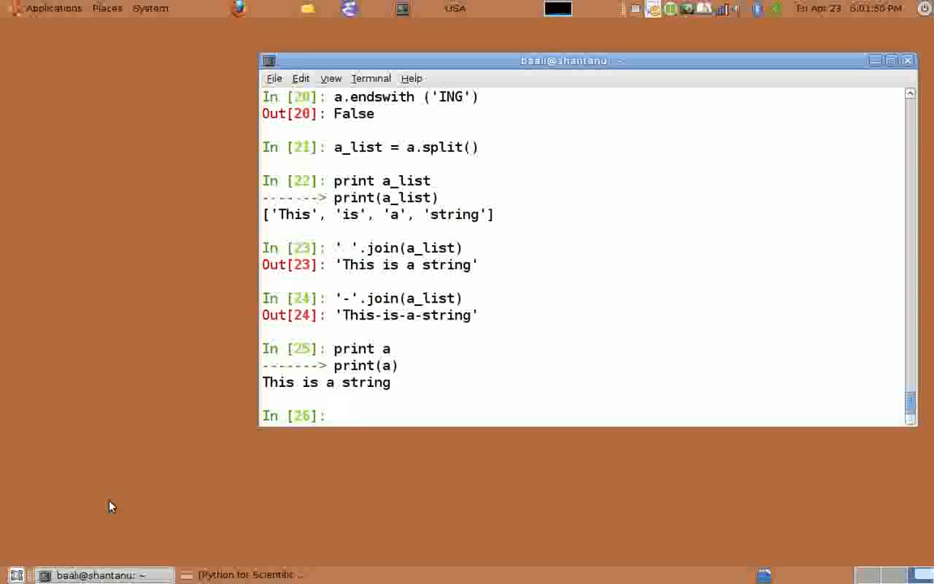
Step: Set x, y = 1, 1.234 and print 'x is %s y is %s' % (x, y)
text(x, y =)
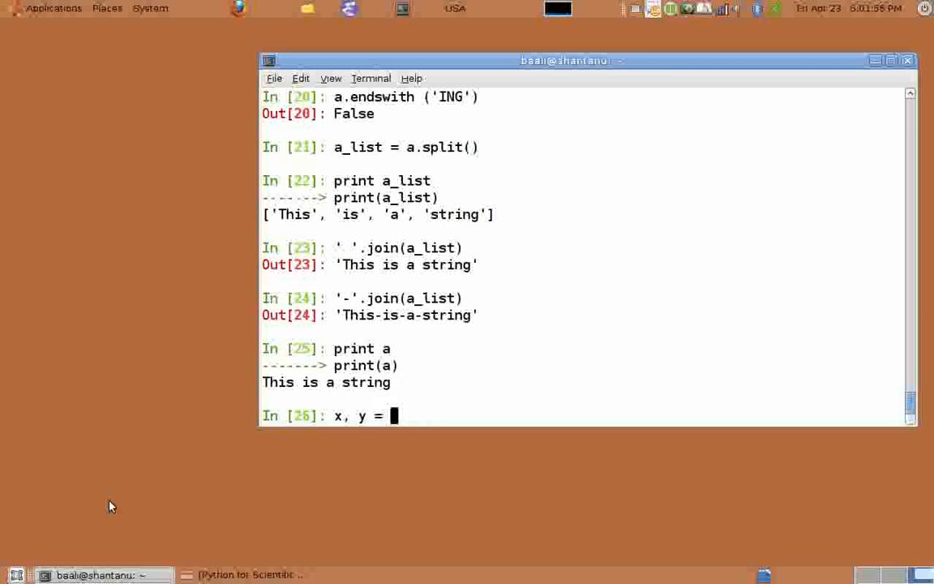
text(1, 1.234)
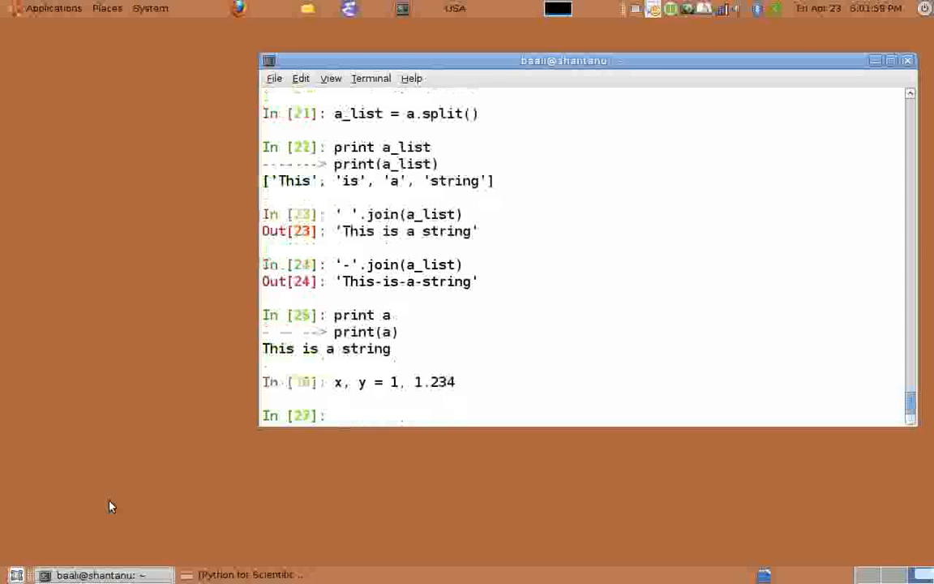
text(print)
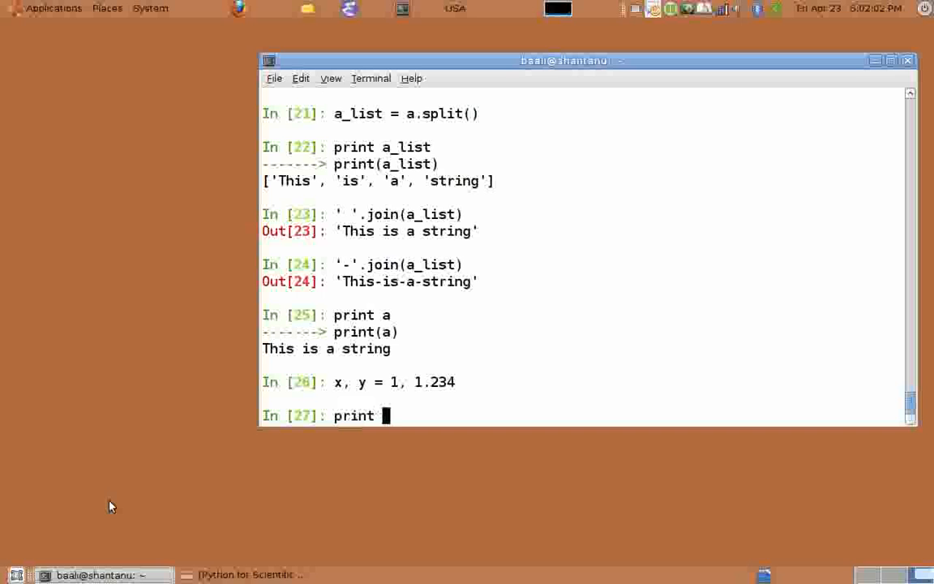
text('x)
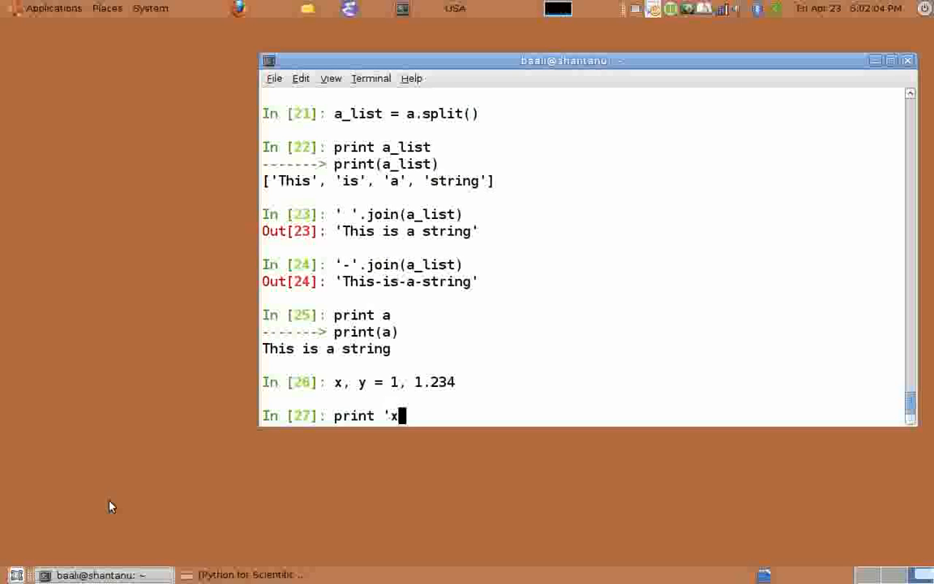
text(is)
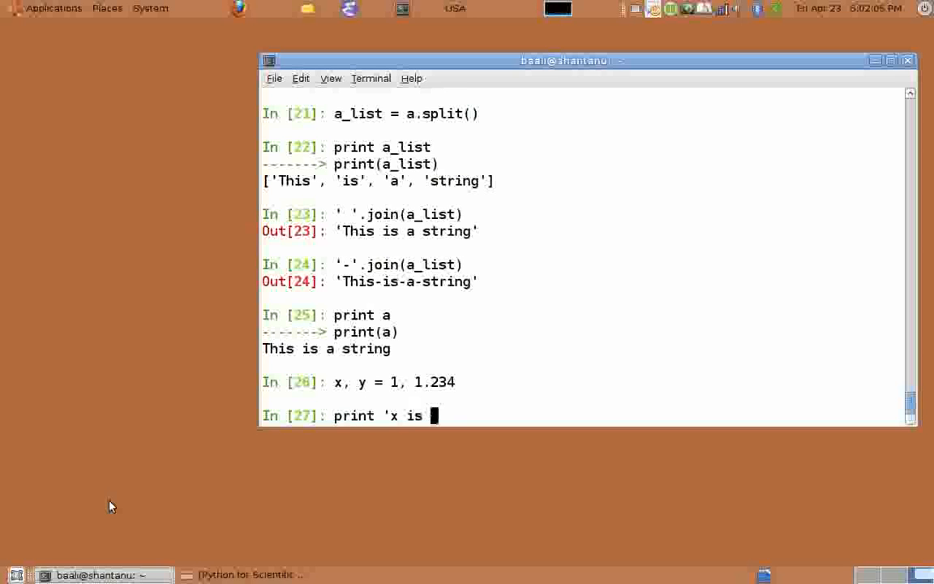
text(%)
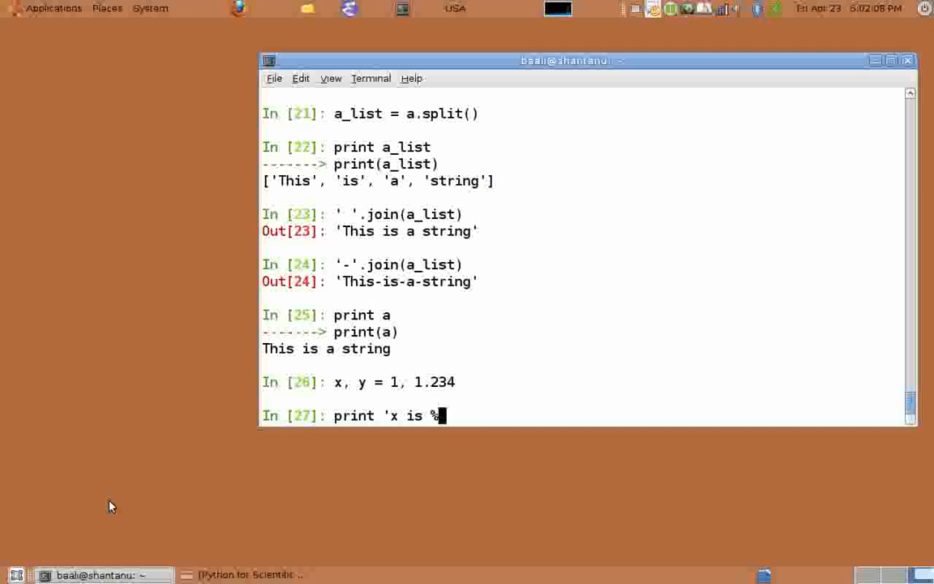
text(s y)
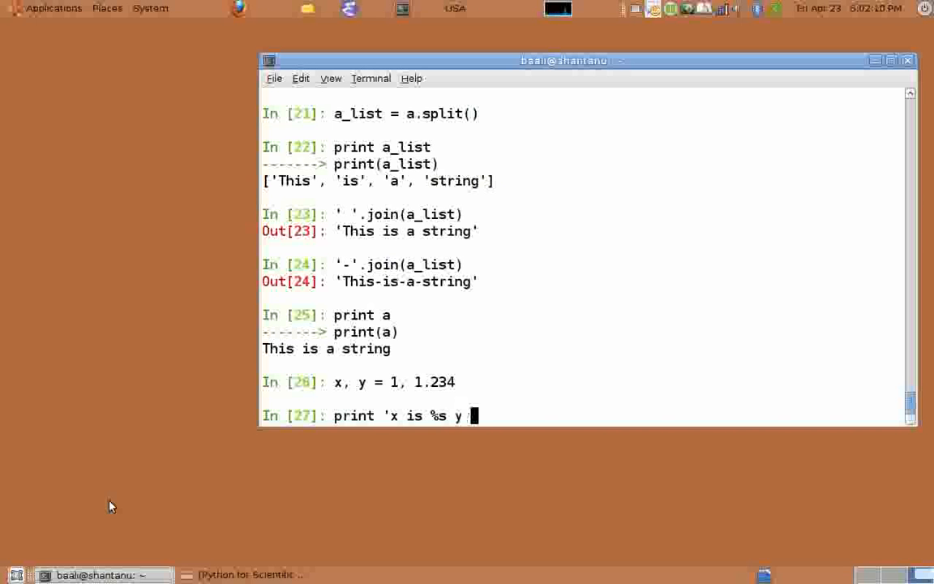
text(is #)
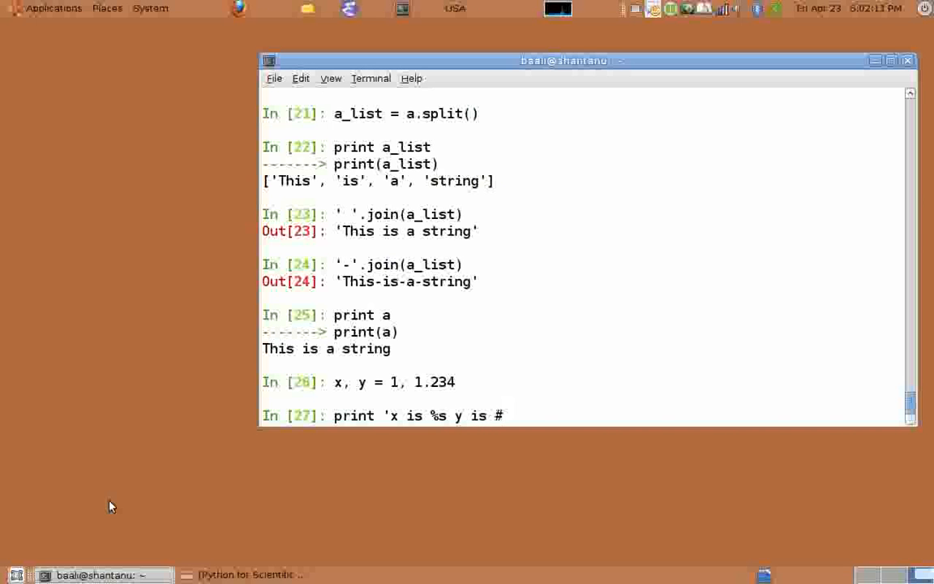
text(%s')
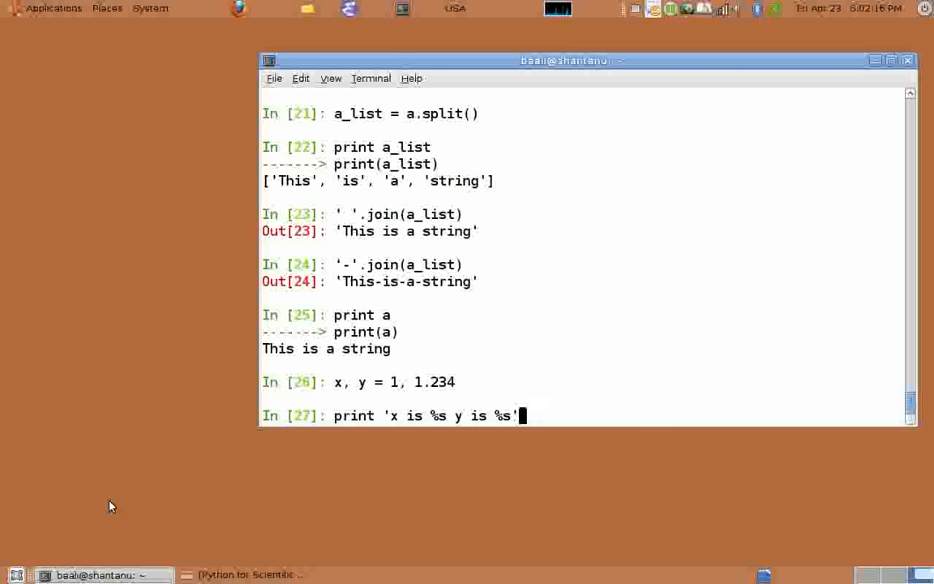
text(%)
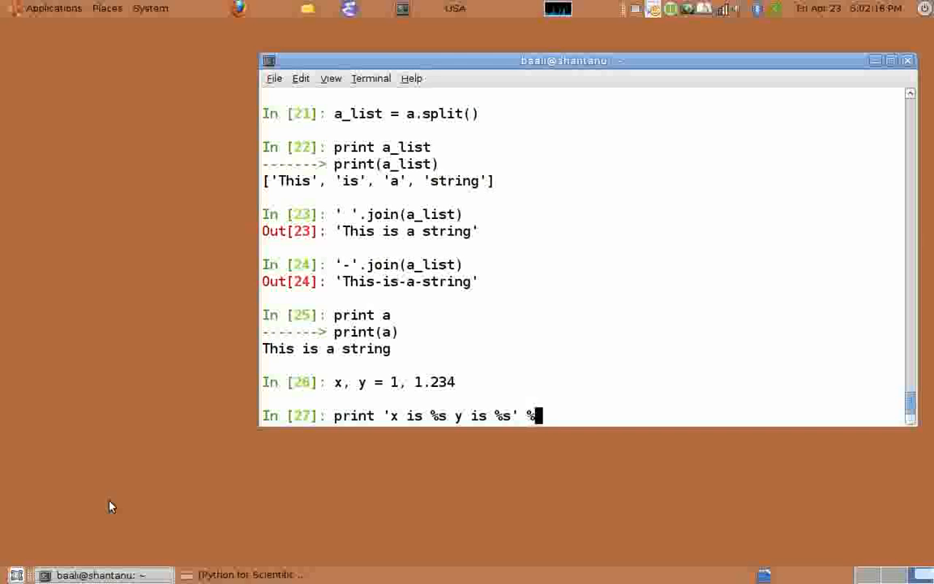
text((x, y)
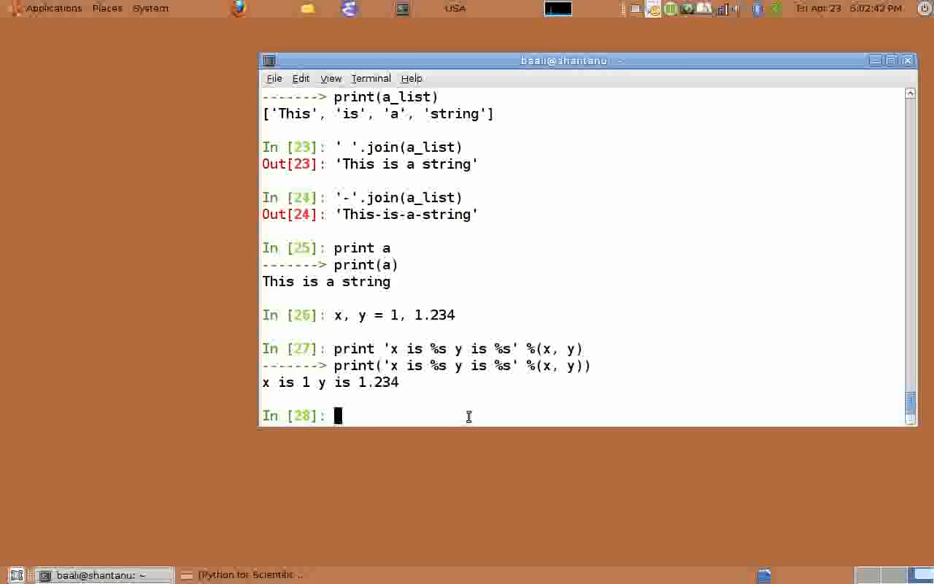
Step: Read 5 into a with raw_input(), then print a, showing 5
text(a =)
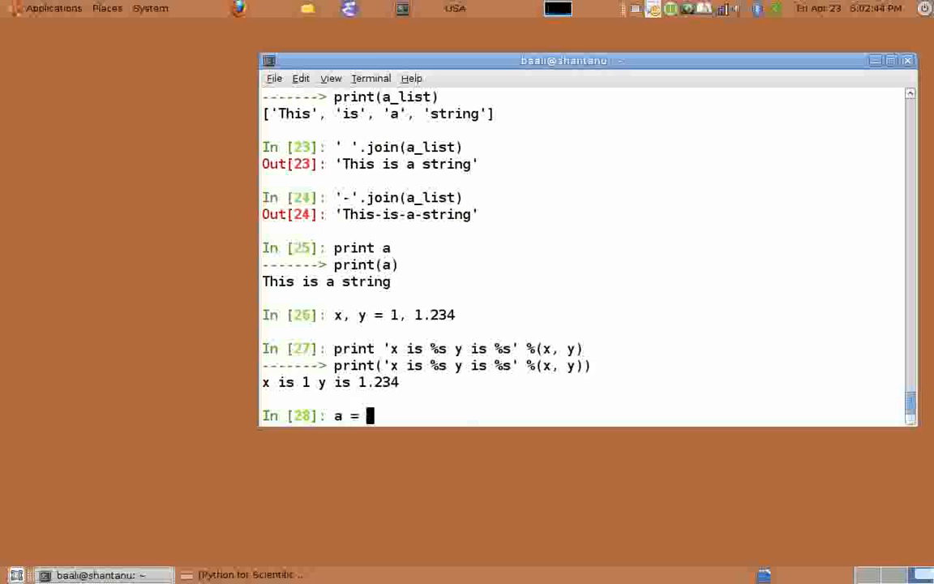
text(raw)
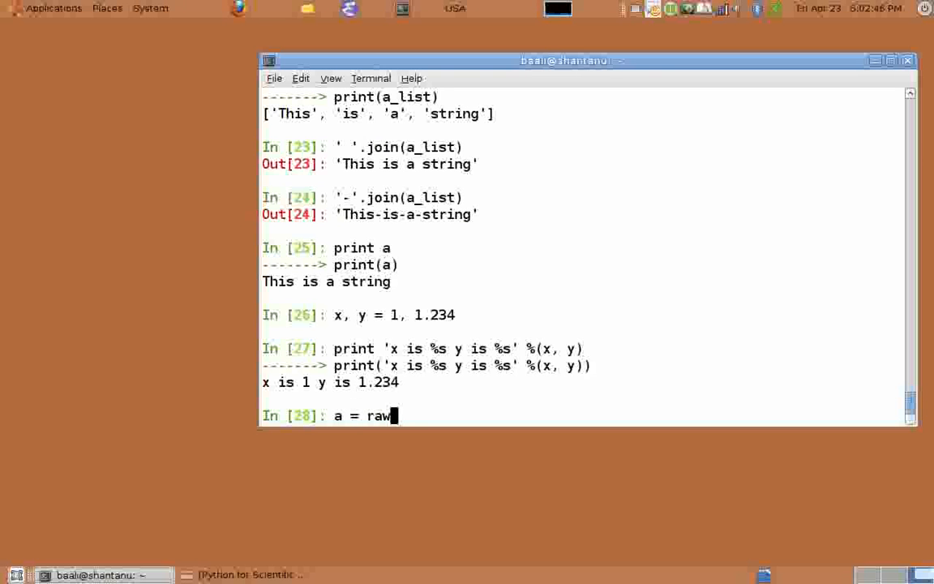
text(_input())
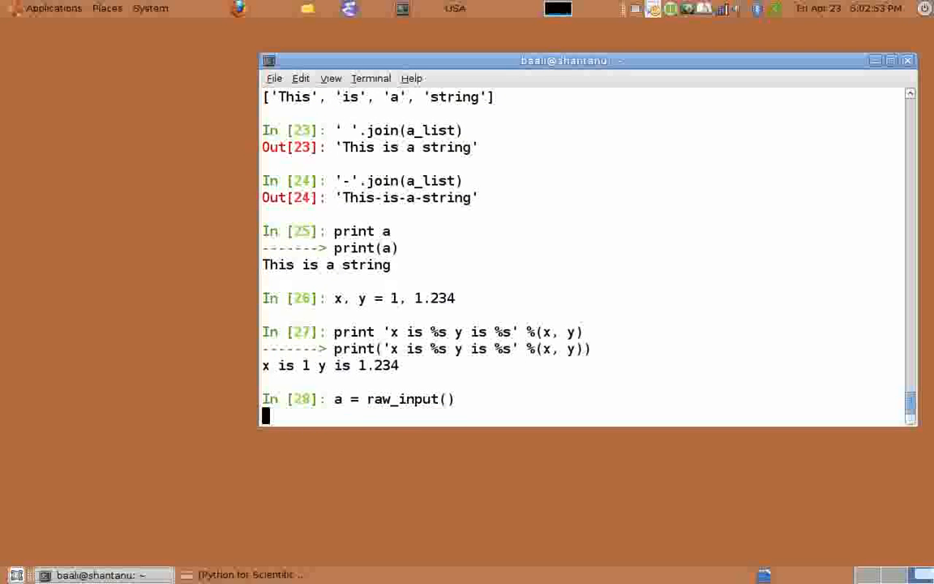
text(5)
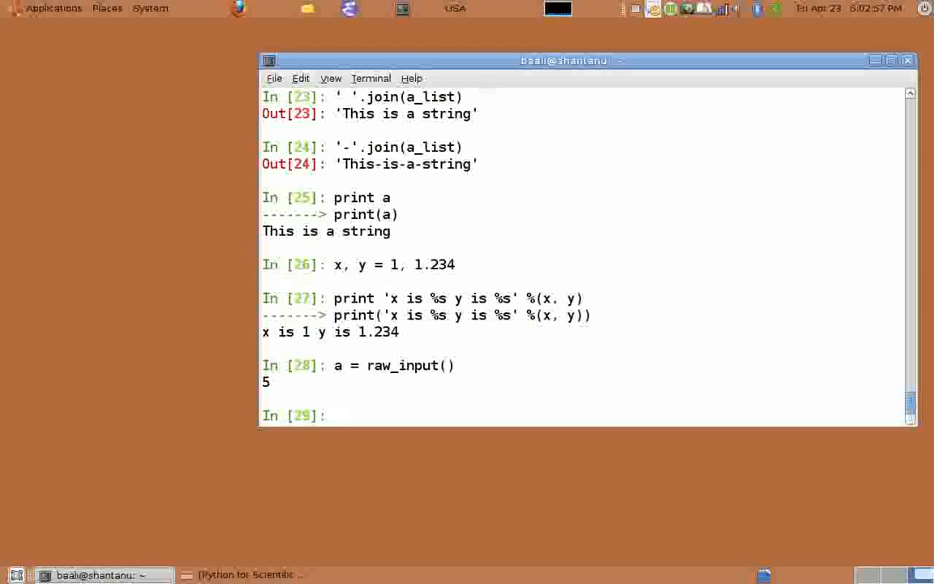
text(print a)
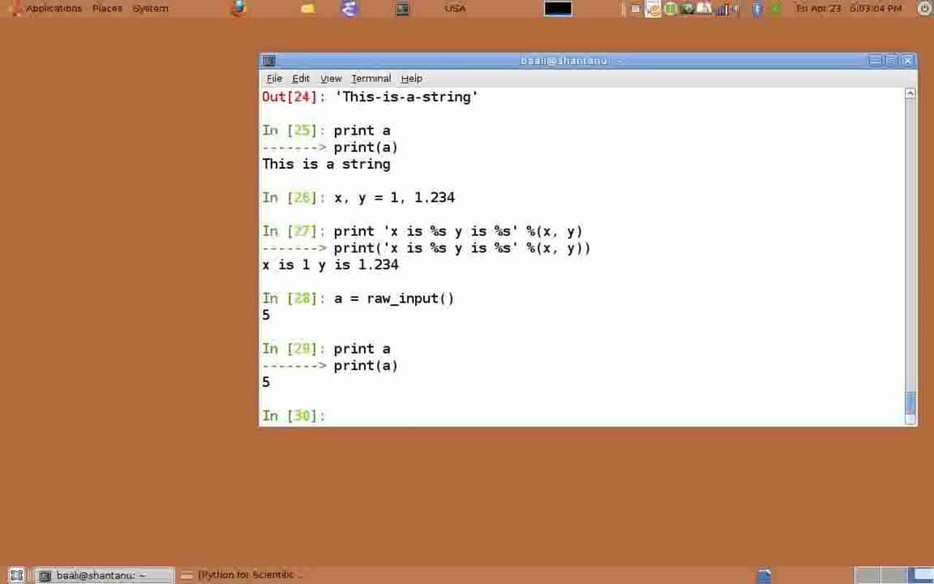
Step: Read 5 into a via raw_input('Enter a value: '), print it, and check type(a) is str
text(a =)
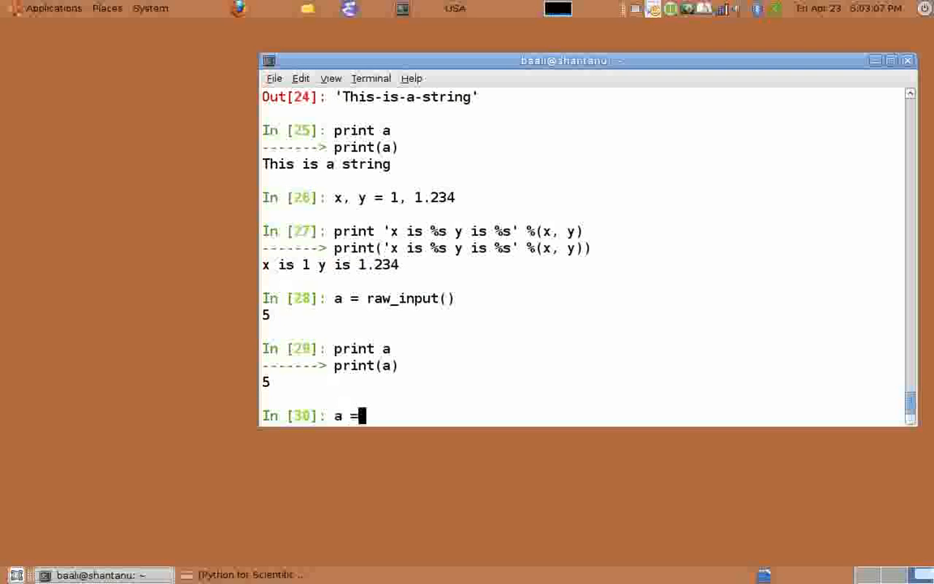
text(ra)
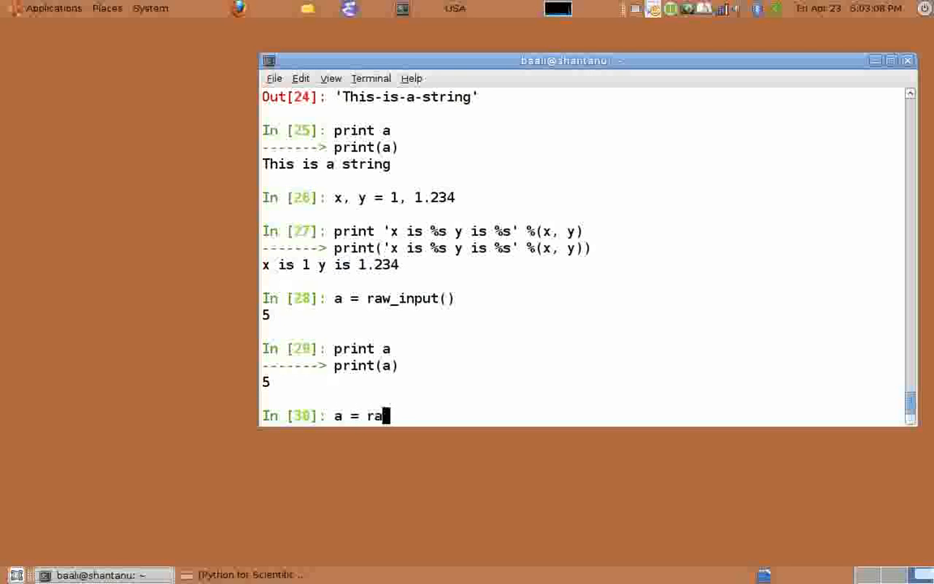
text(w_input)
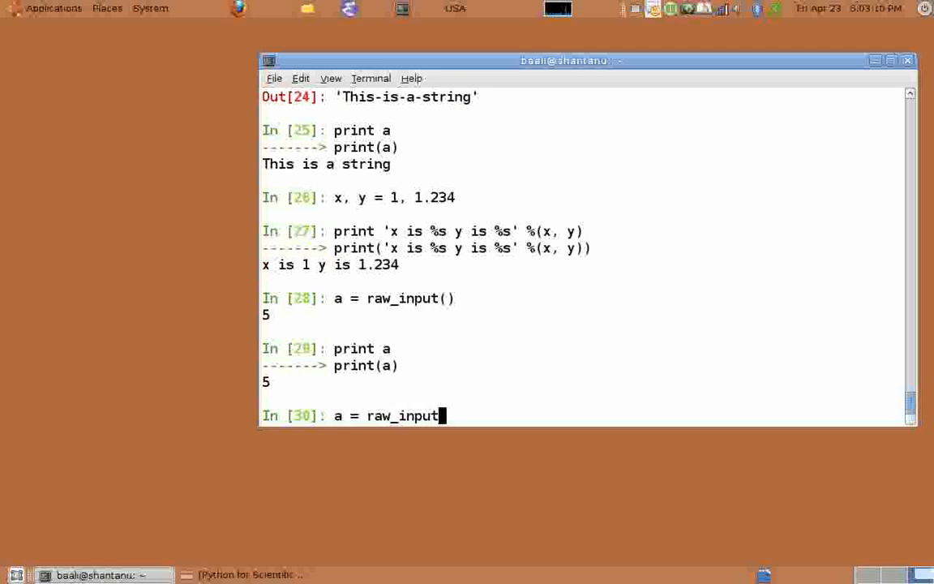
text((''))
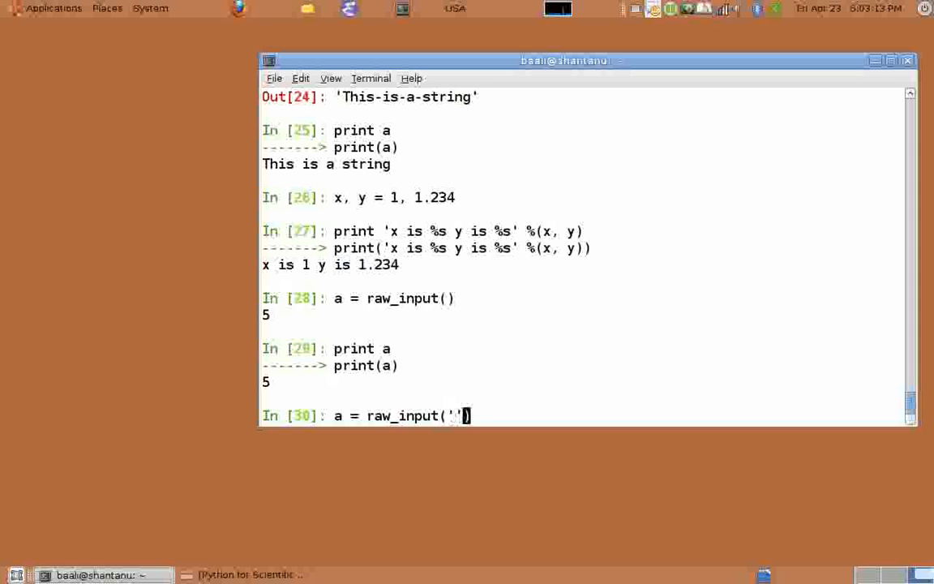
text(Enter a value:)
text(print a)
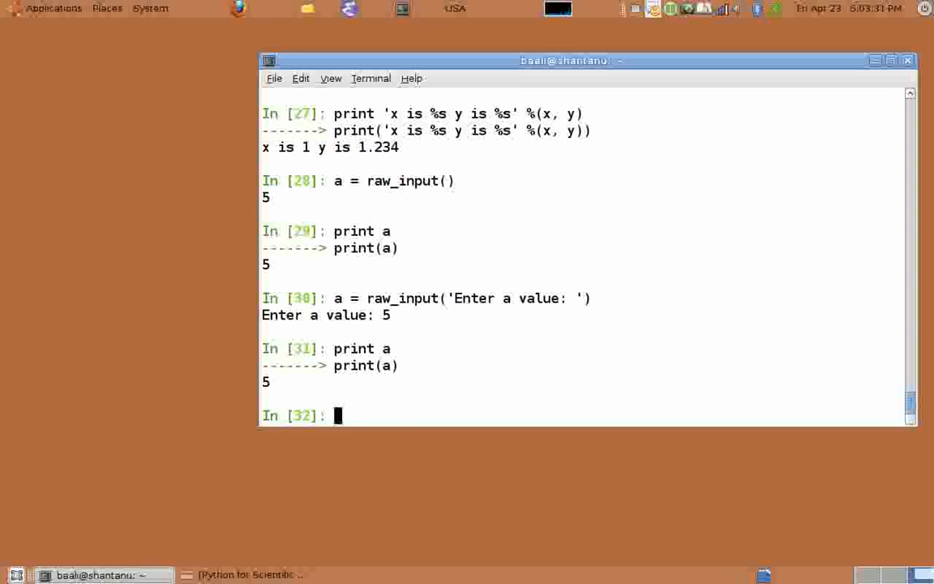
text(type(a)
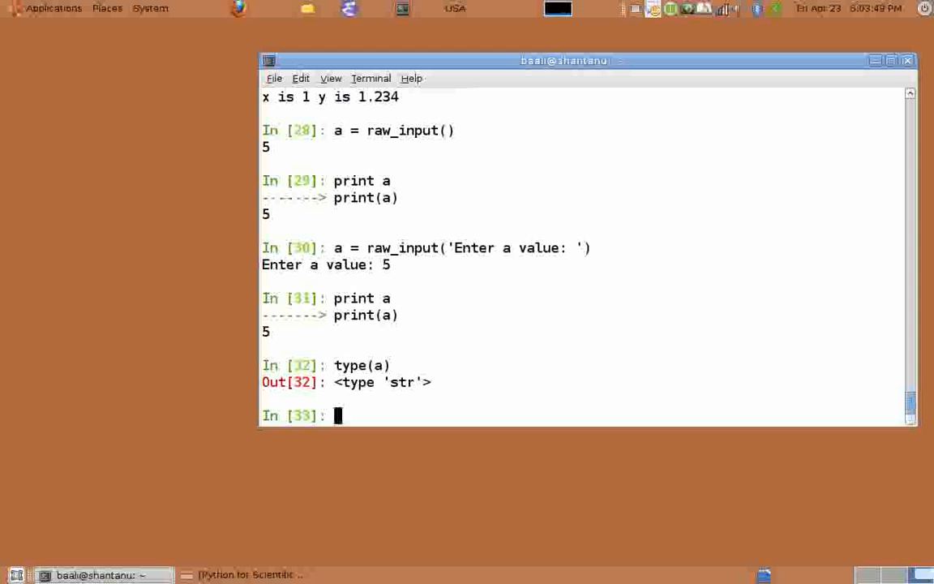
Step: Convert a to integer b with int(a), print 5, confirm type int, and launch SciTE
text(b = int(a)
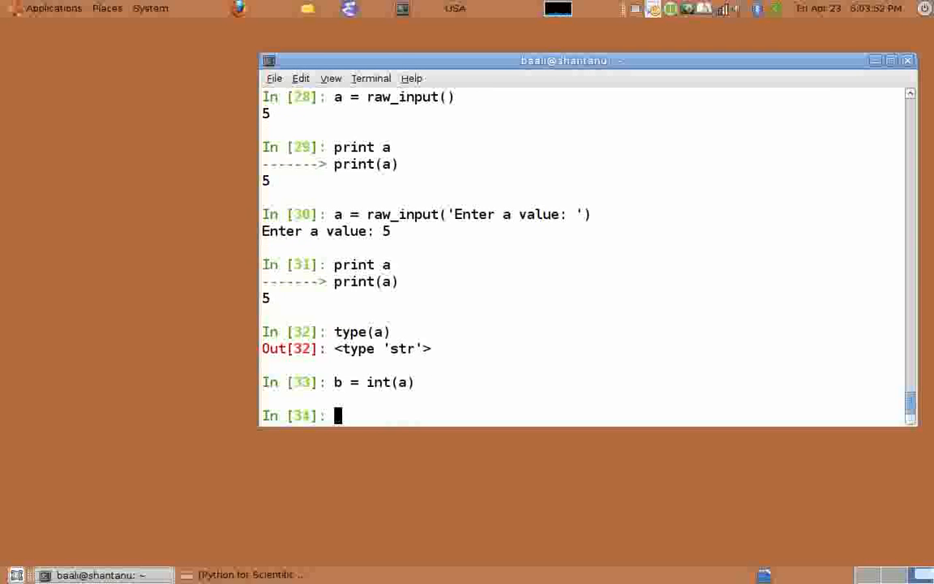
text(print b)
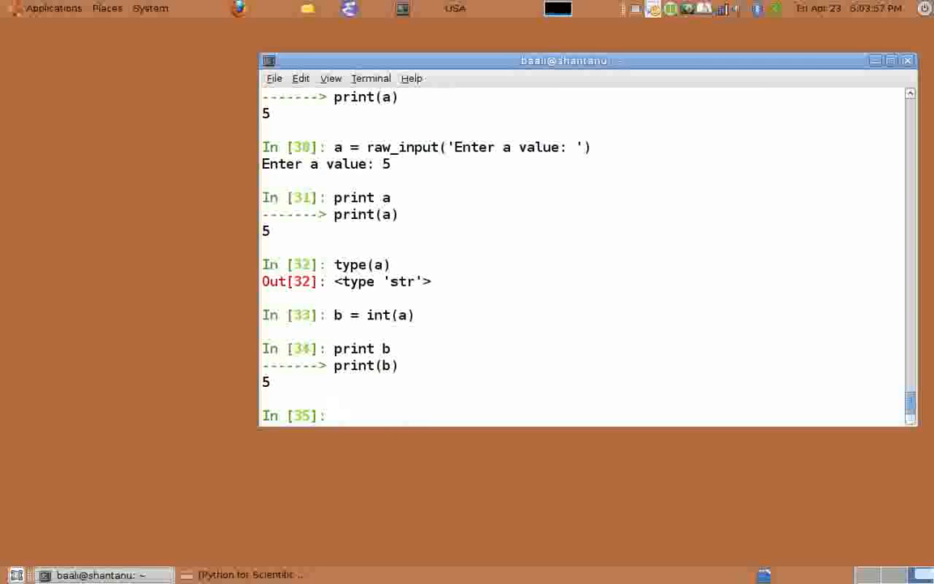
text(type(b)
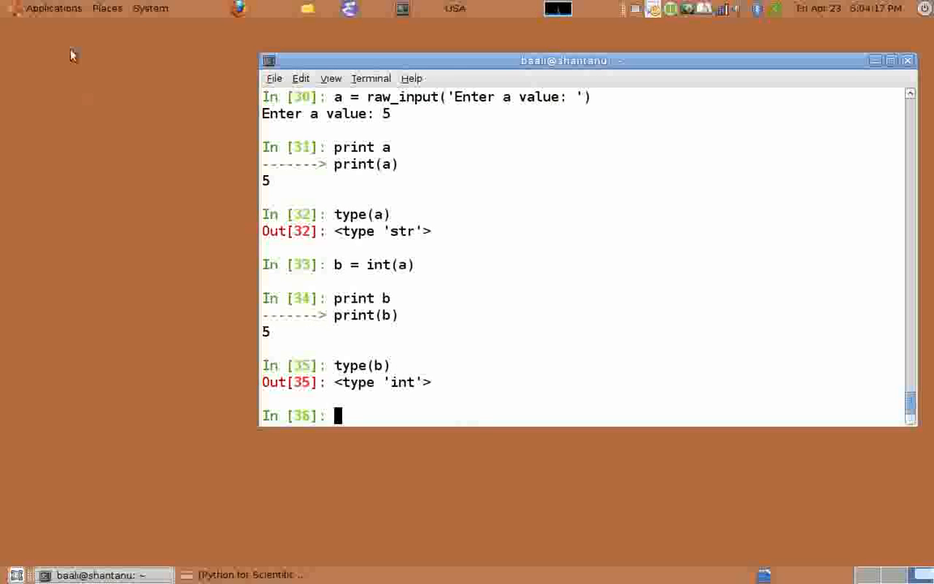
click(54, 8)
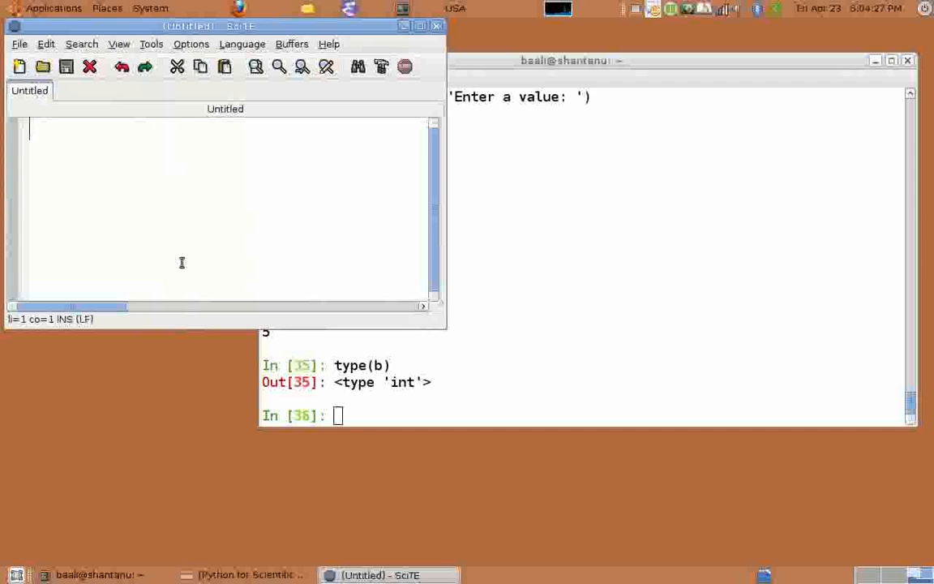
Step: Write a two-line script: print 'hello' and print 'world'
text(print)
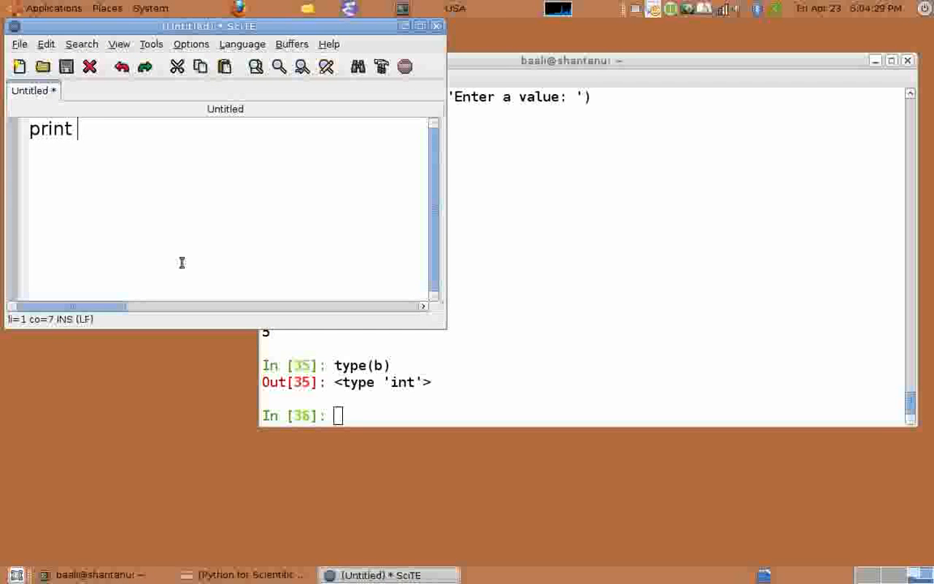
text('hell)
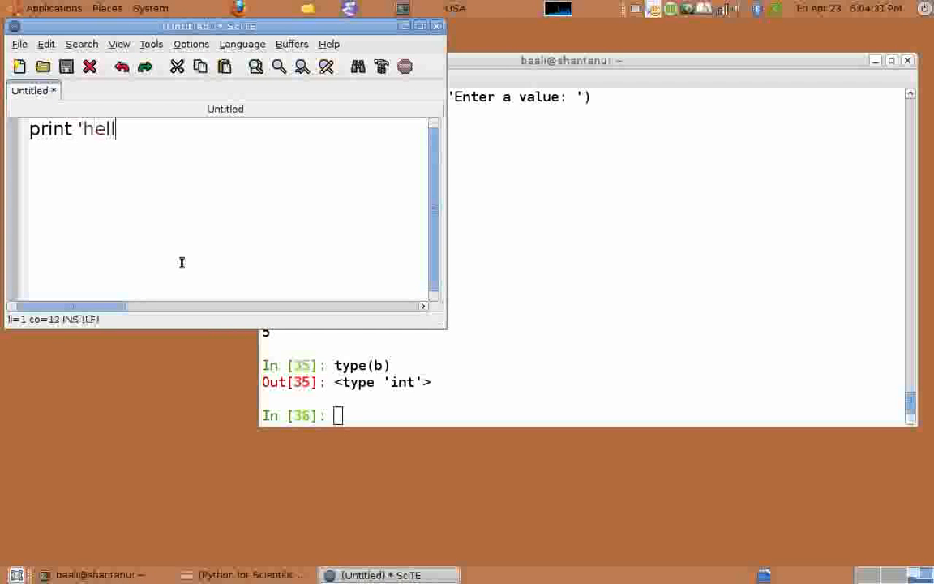
text(lo')
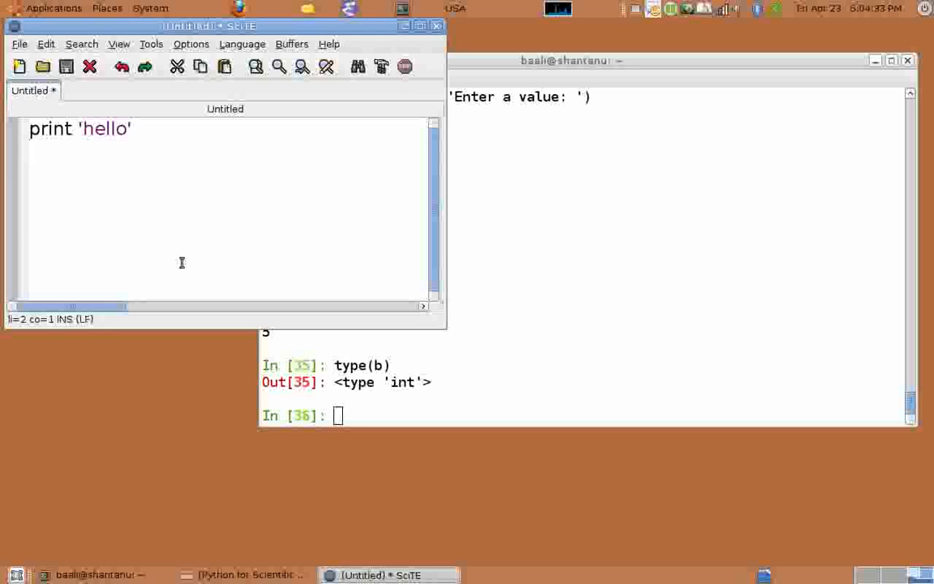
text(print ')
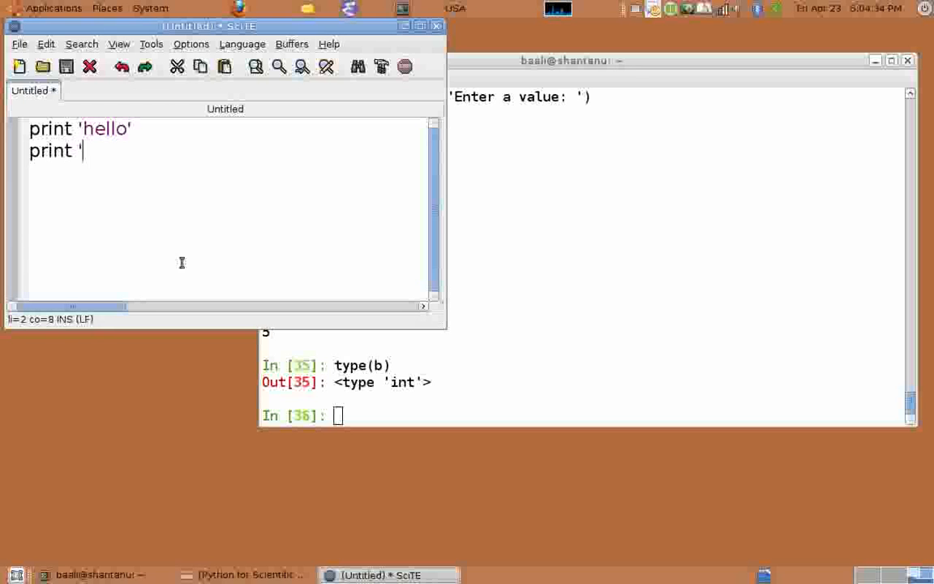
text(world')
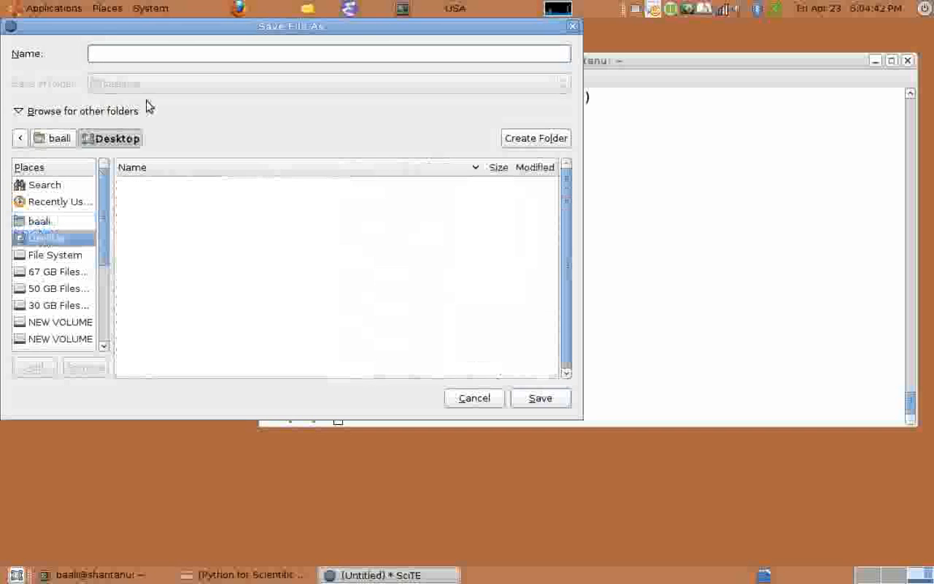
Step: Name the file hello.py in the Desktop folder and save it
text(hello.py)
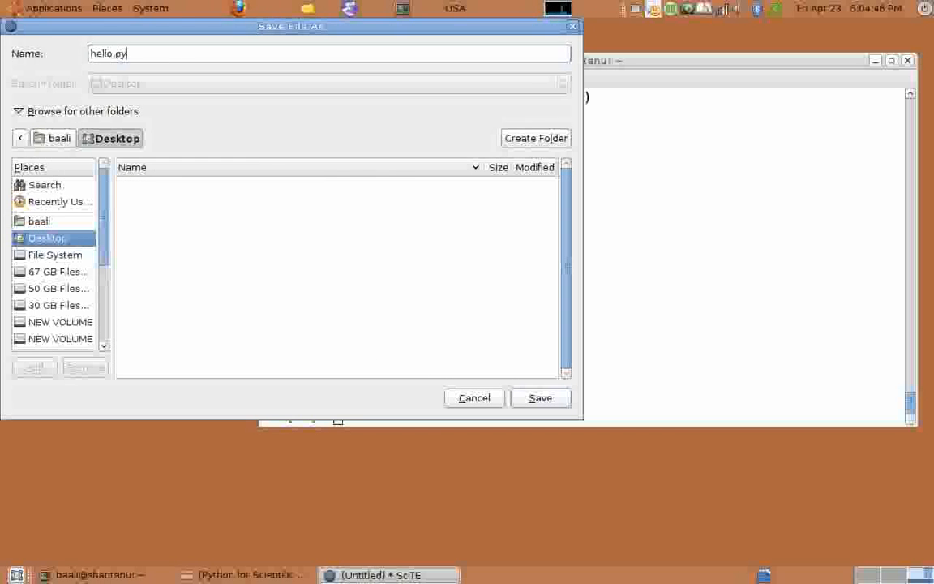
click(540, 398)
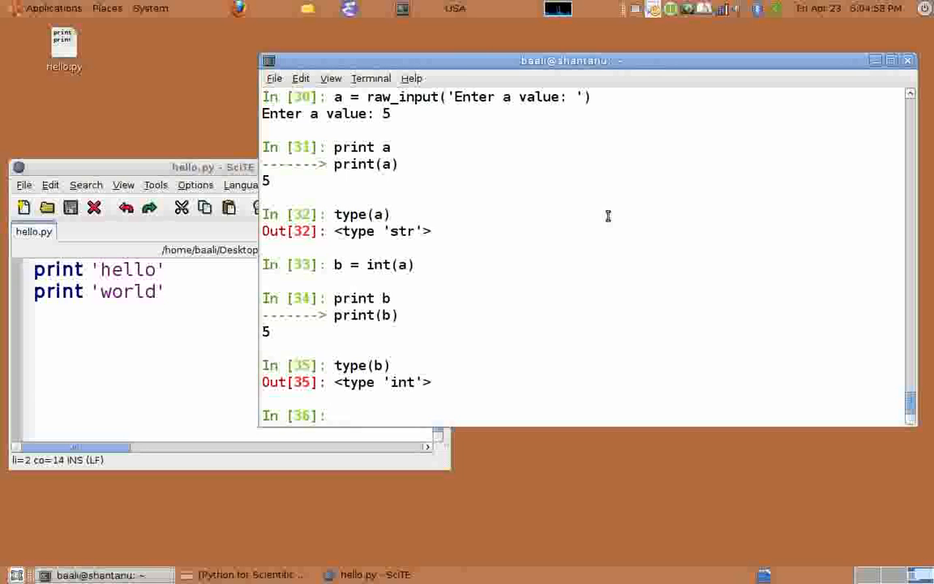
Step: Change into Desktop and run %run hello.py, printing hello and world
text(cd Desktop/)
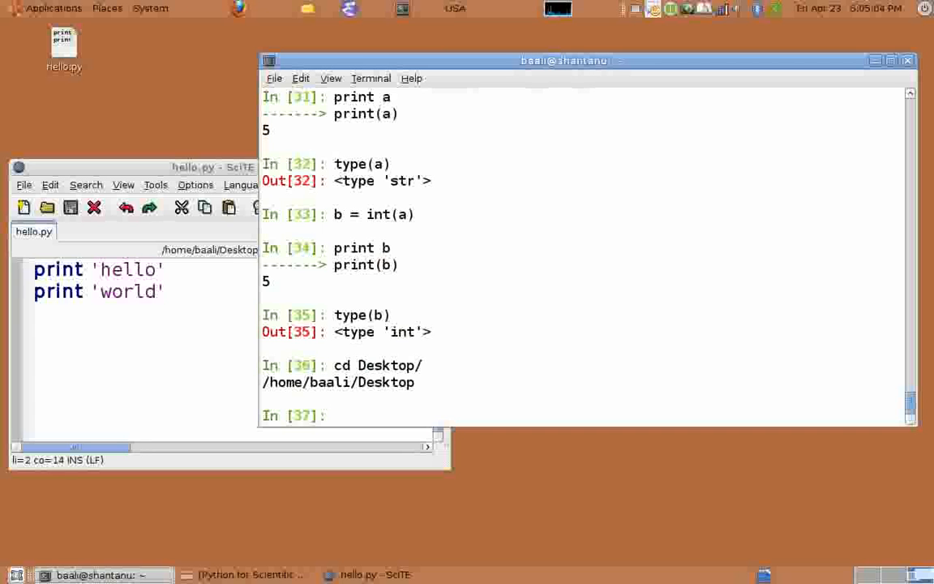
text(%run)
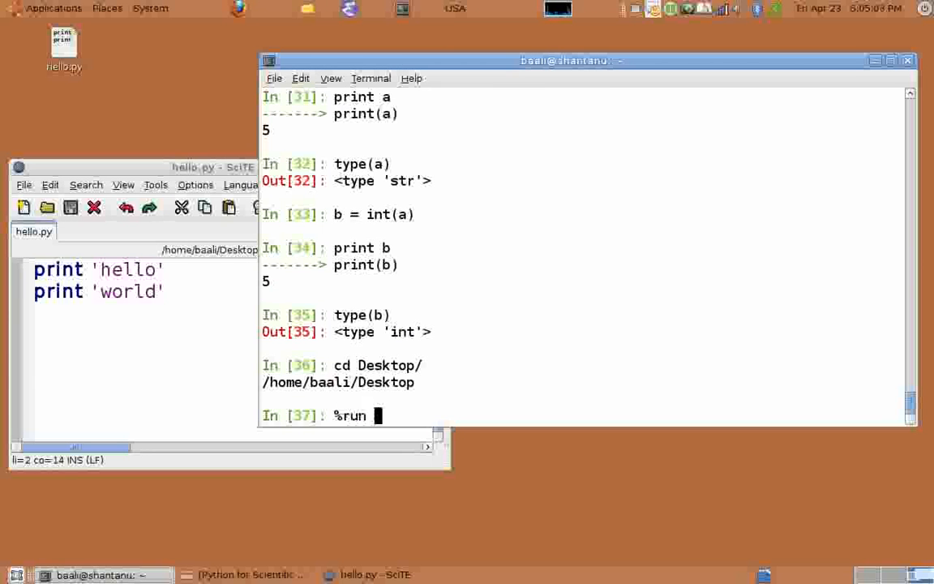
text(he)
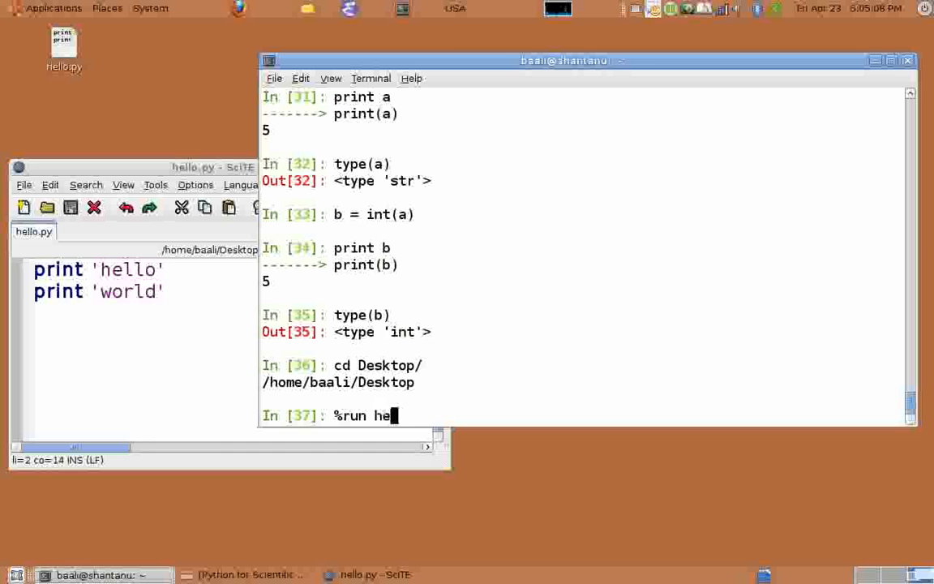
text(llo.py)
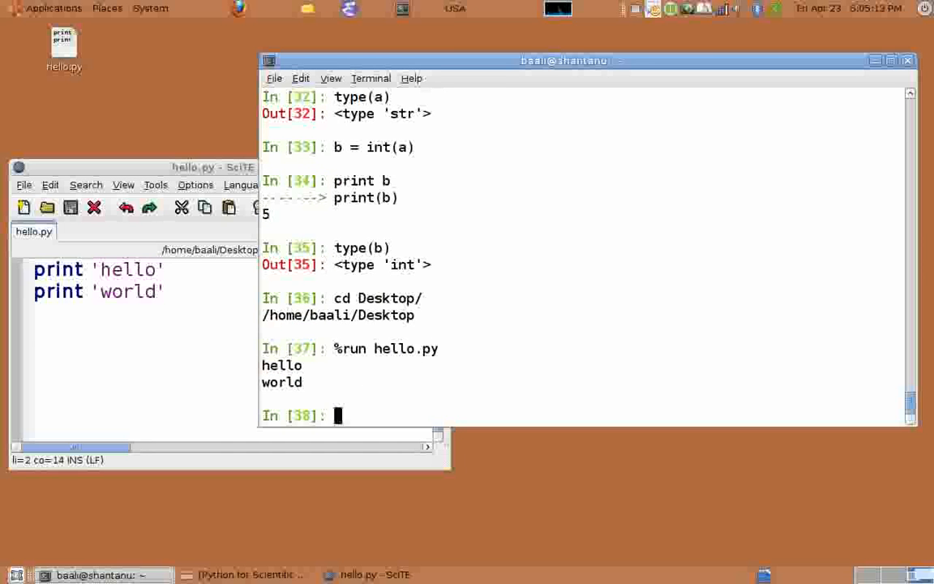
mouse_move(600, 218)
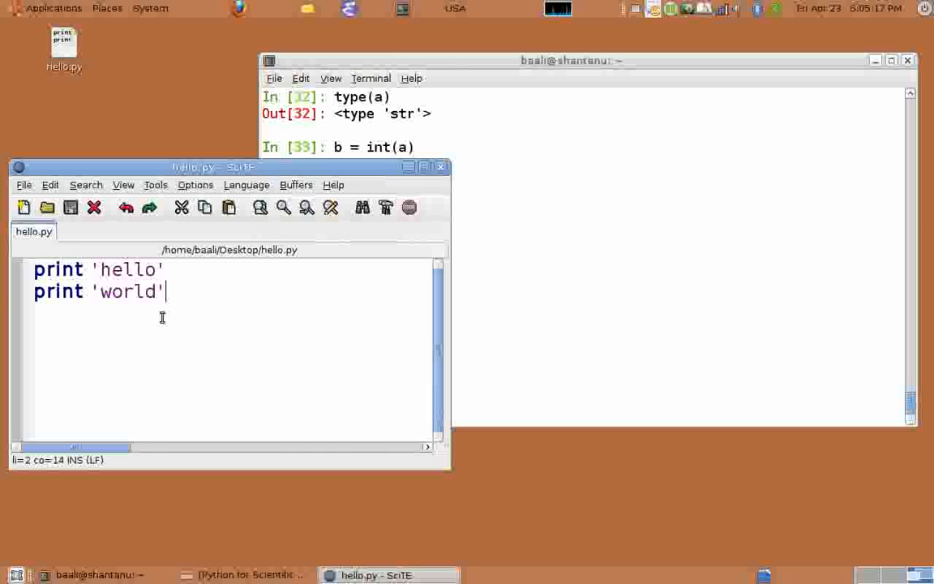
Step: In a new SciTE buffer, write print 'hello', and print 'world' on two lines
click(24, 208)
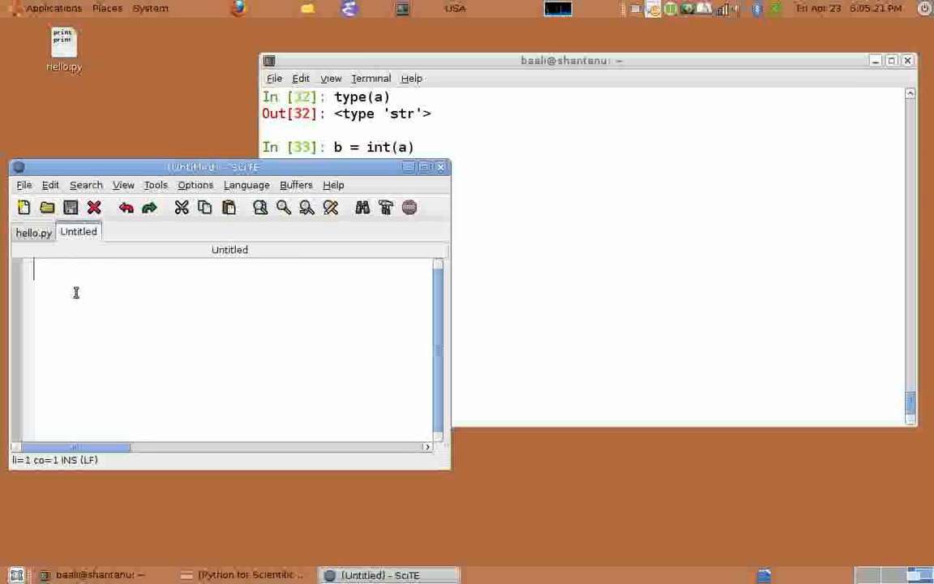
text(print 'h)
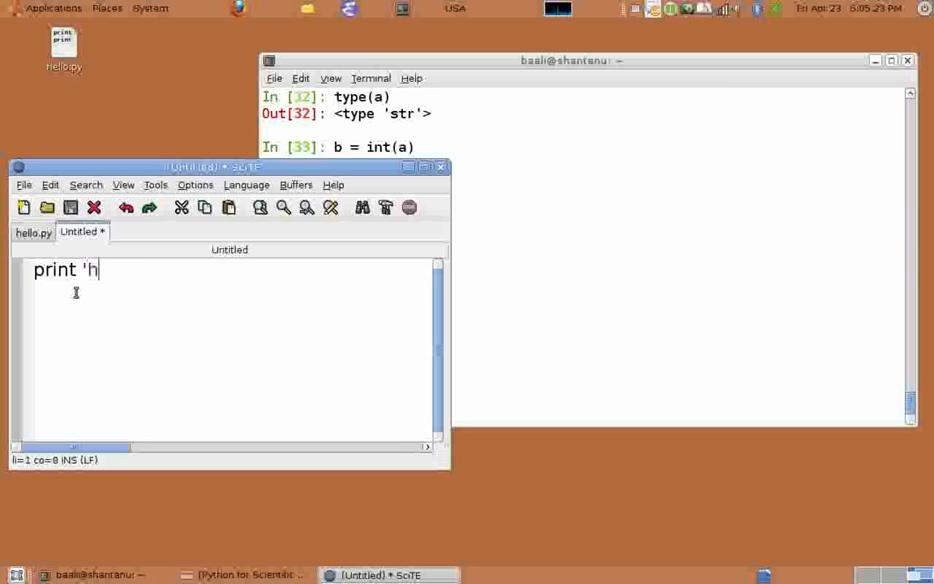
text(ello)
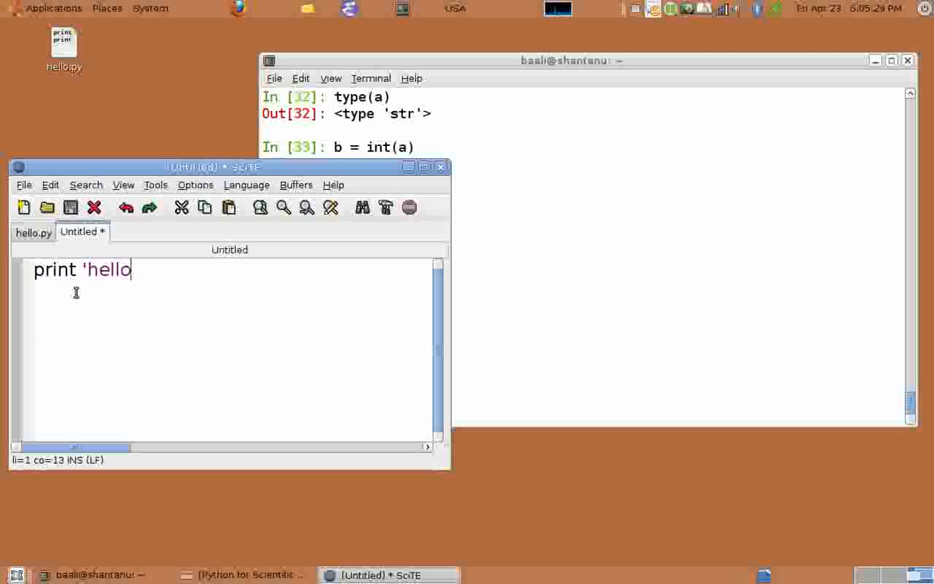
text(',)
text(print)
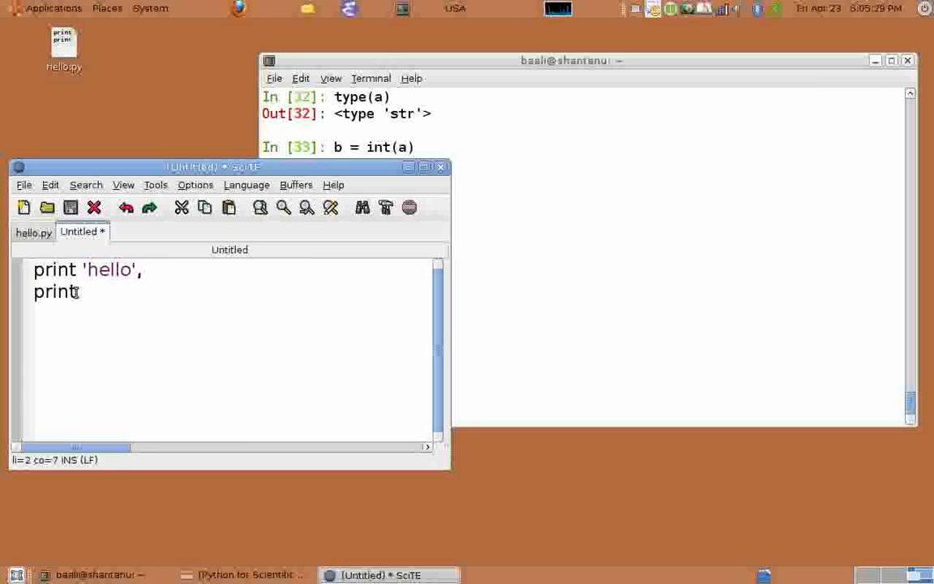
text('world)
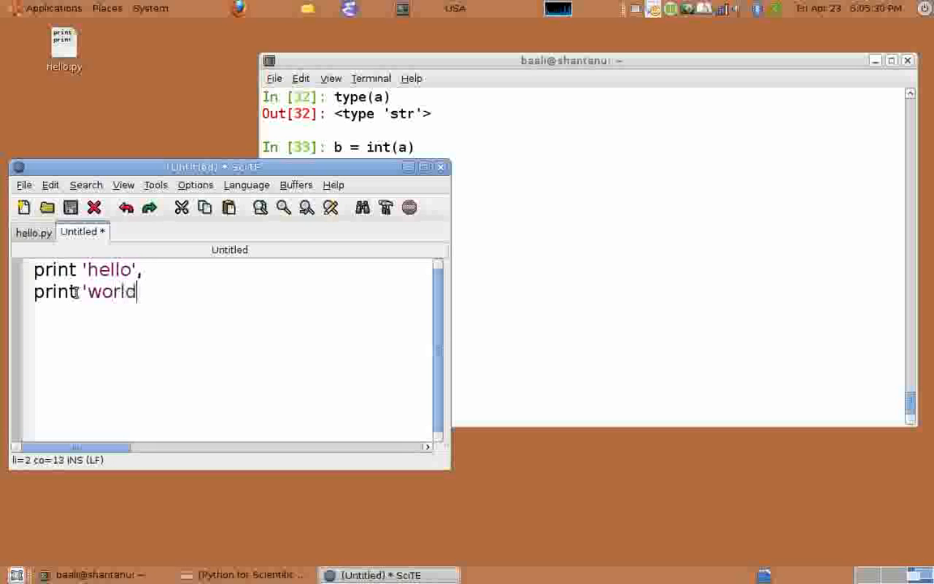
text(')
text(hello1)
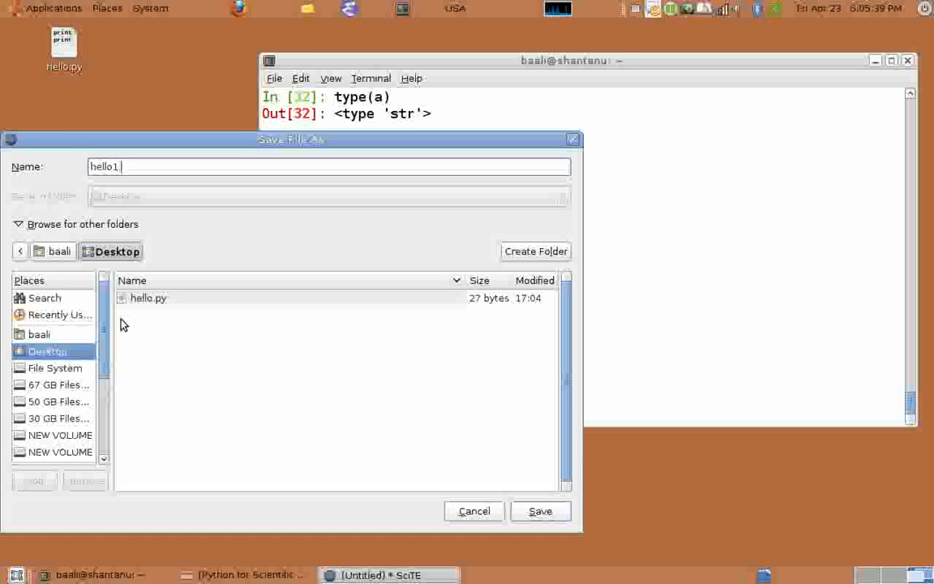
Step: Name the file hello2.py in the Desktop folder and save it
text(.py)
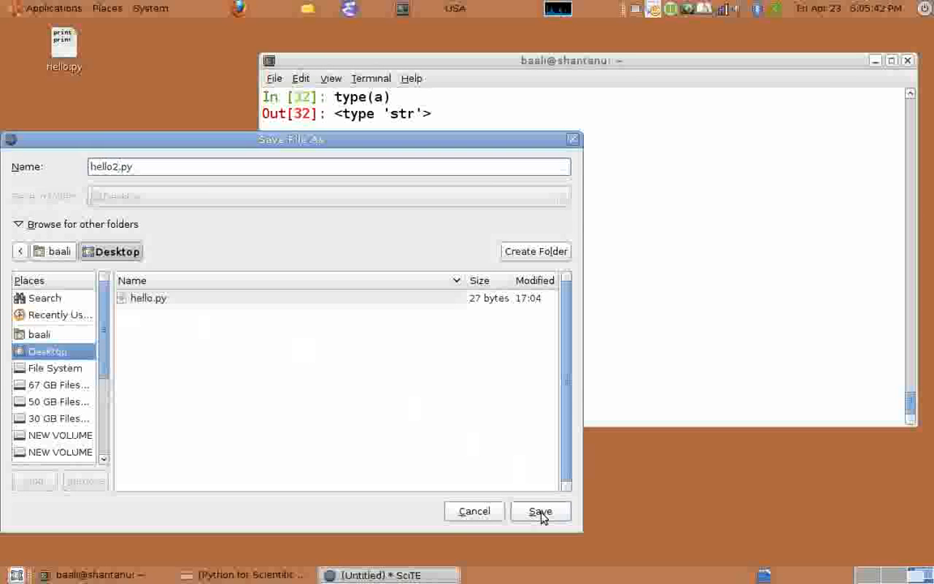
click(540, 511)
text(%run hello2.py)
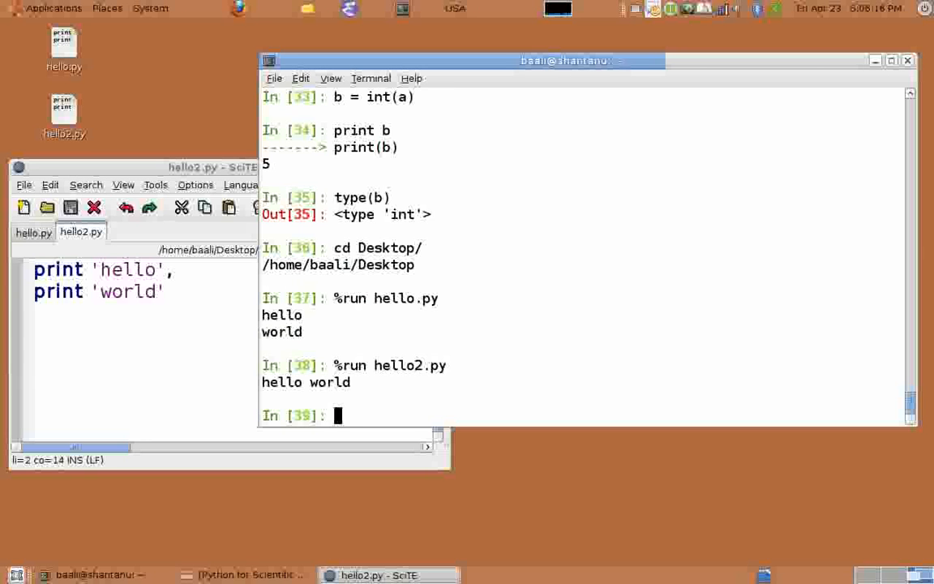
Step: Assign a = 1 and print it, then reassign a = 1.1
text(a = 1)
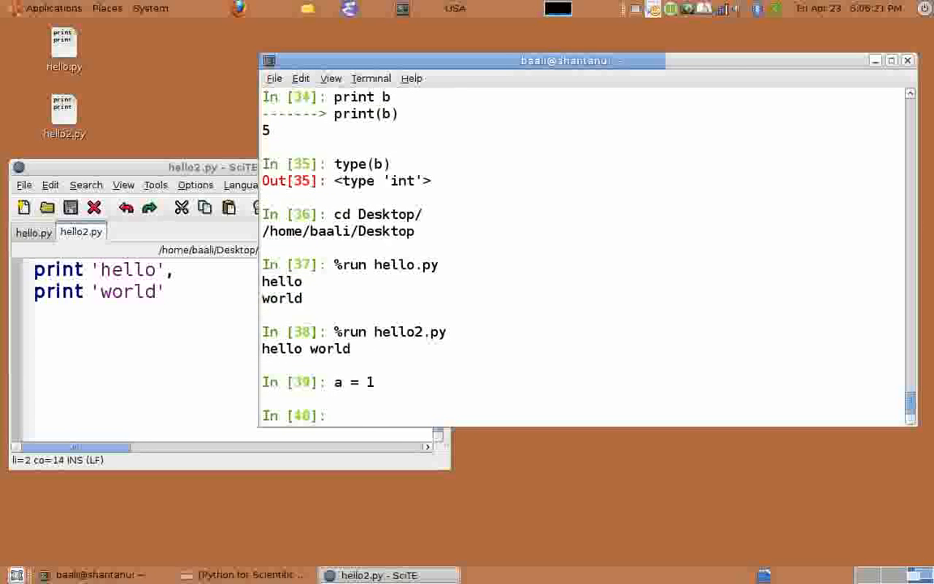
text(print a)
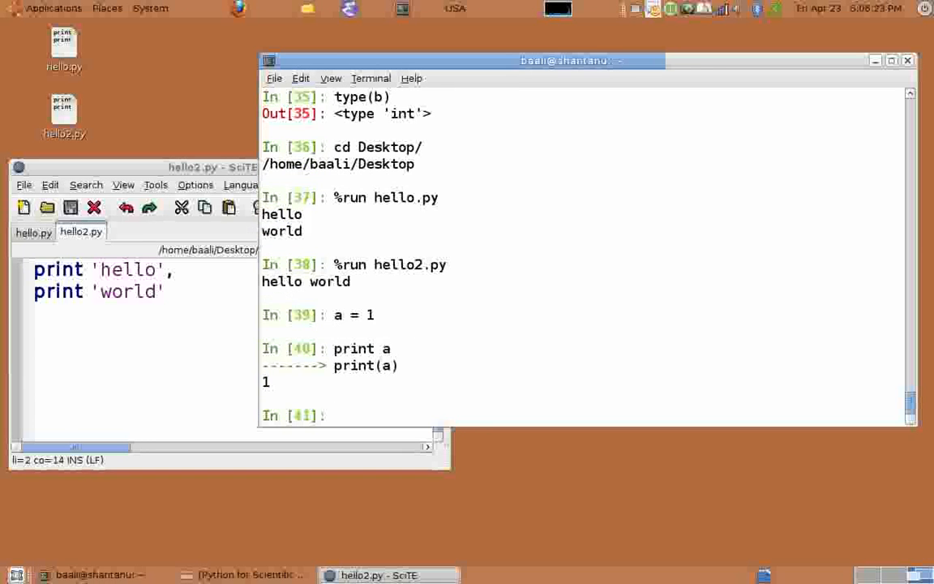
text(a = 1.1)
text(print)
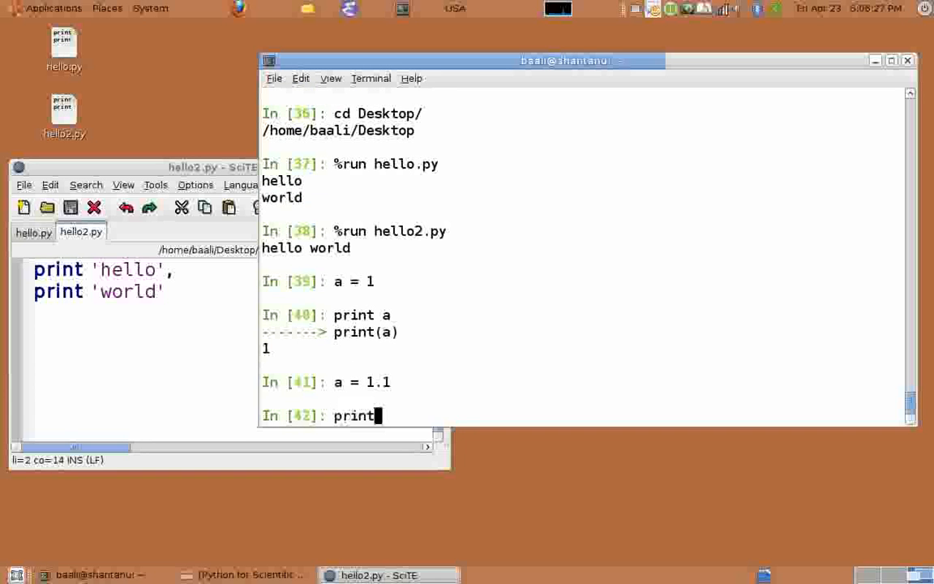
key(Return)
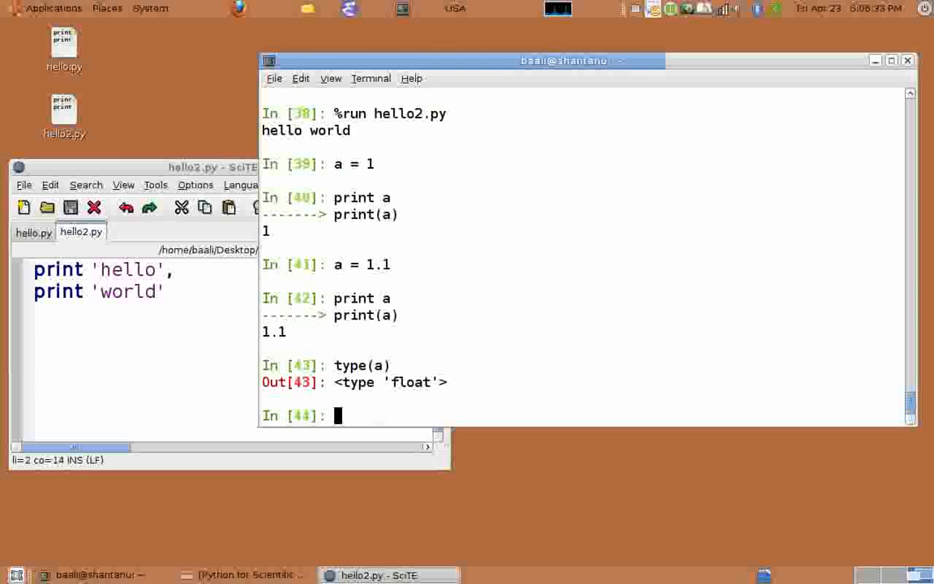
Step: Reassign a to 'now I am string', print it, and confirm type(a) is str
text(a = ')
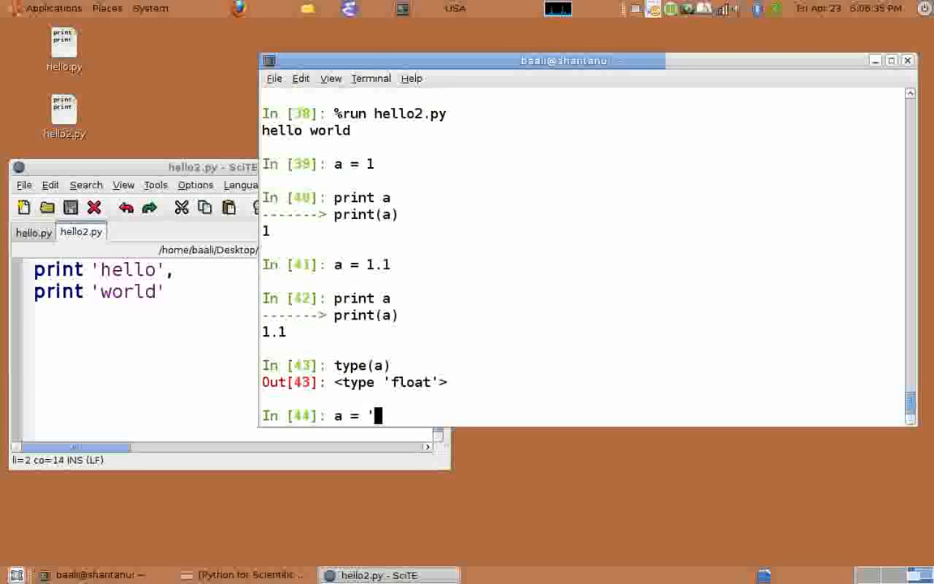
text(now)
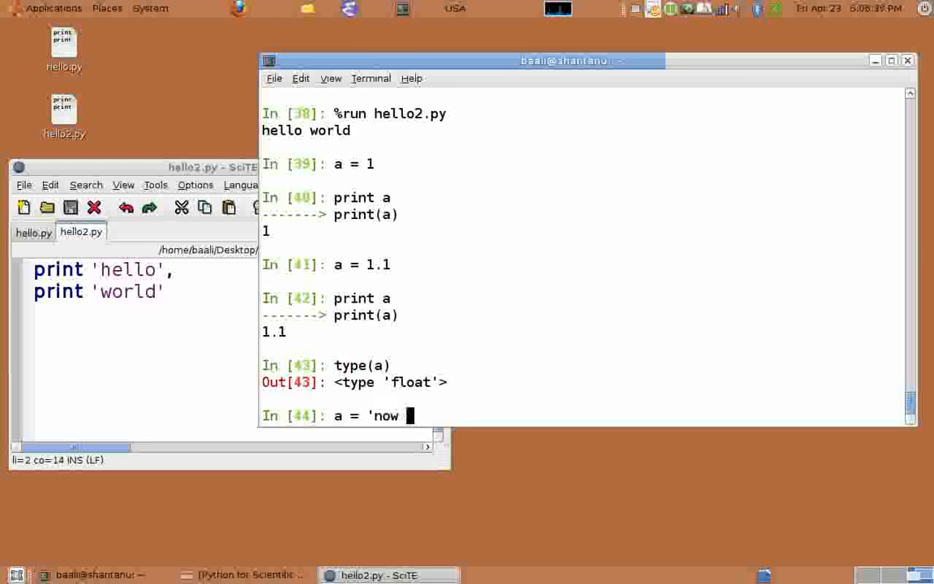
text(I am string)
text(print a)
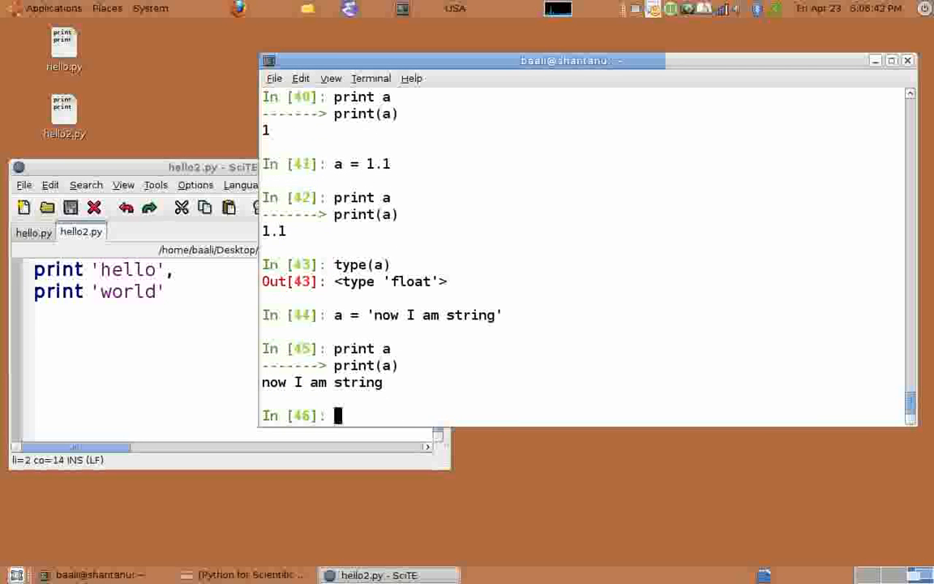
text(type(a)
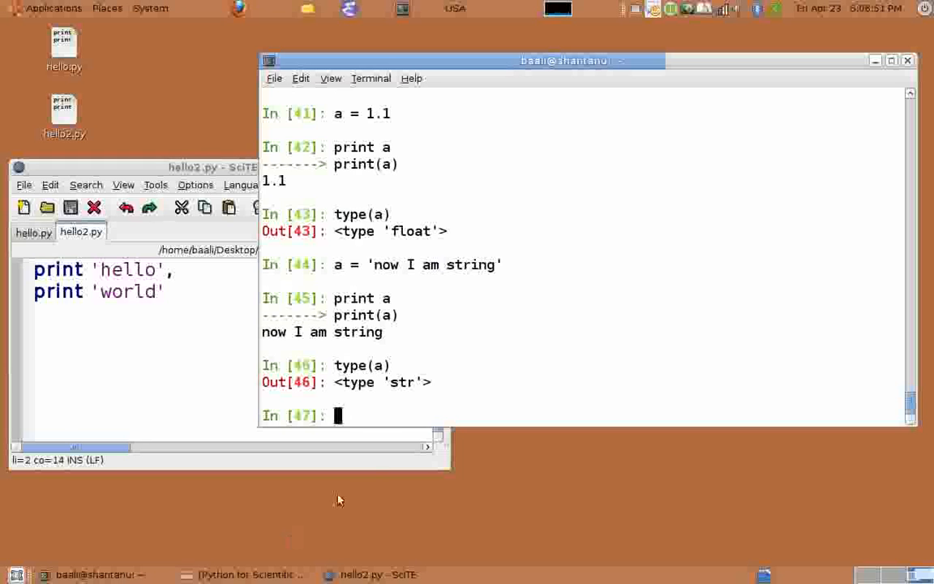
mouse_move(410, 415)
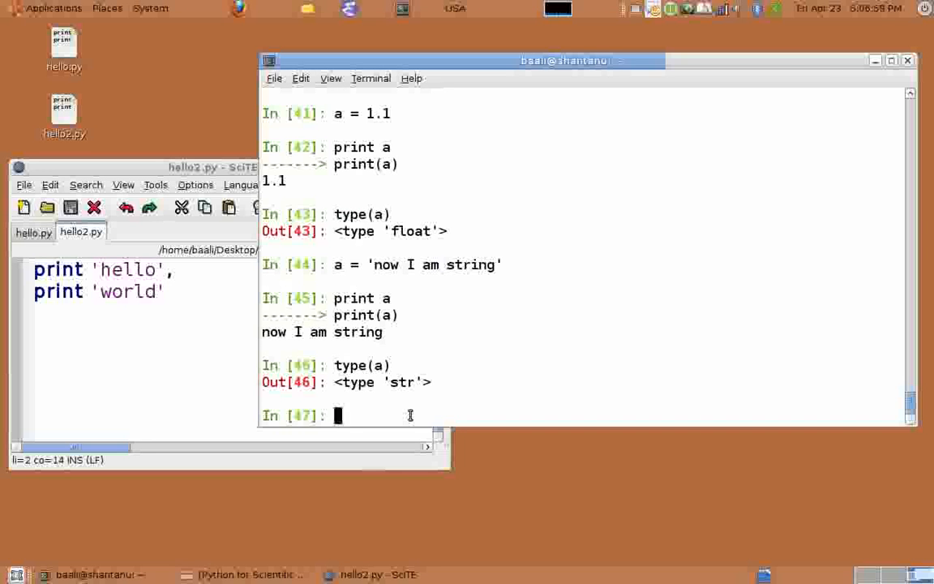
Step: Run a = 1 #this is a comment, leaving a unchanged at 1
text(a = 1)
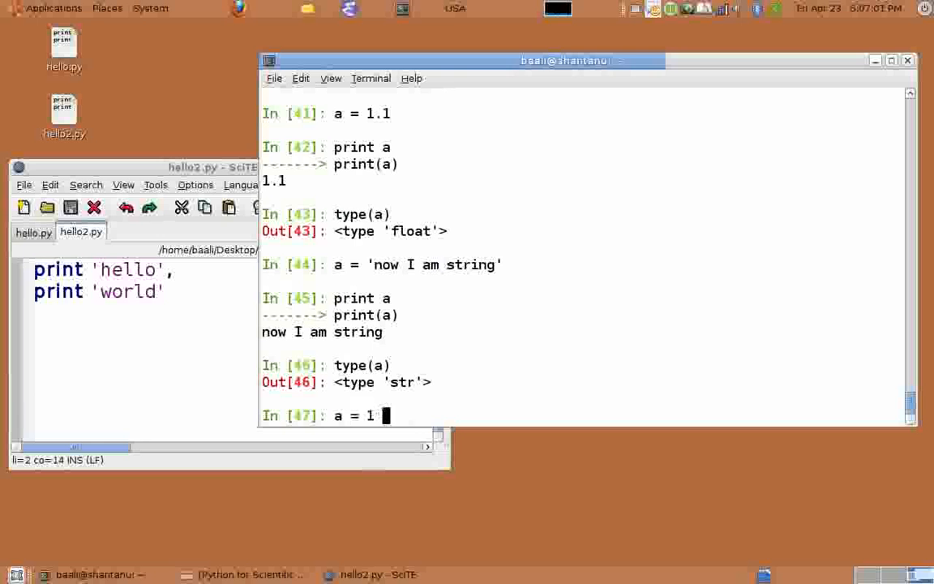
text(#this i)
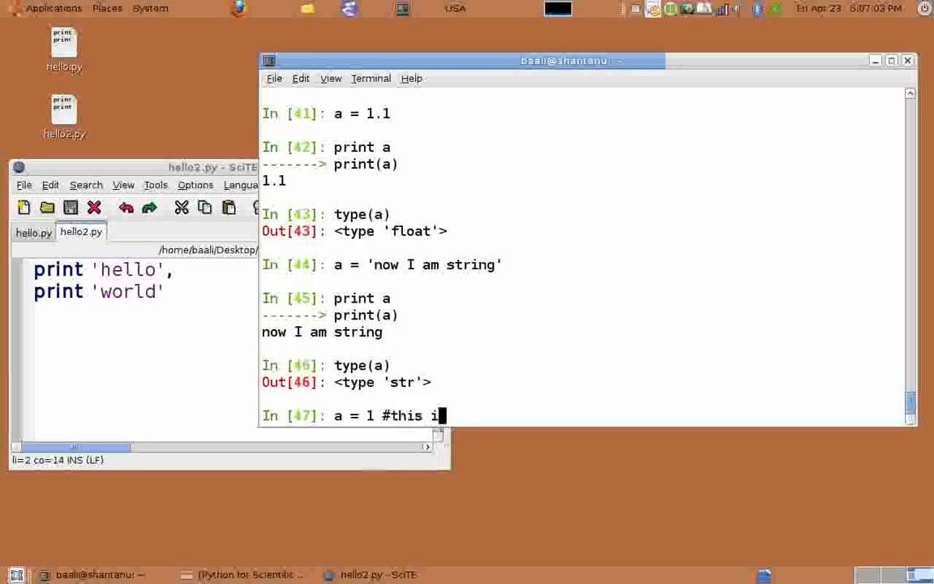
text(s a comment)
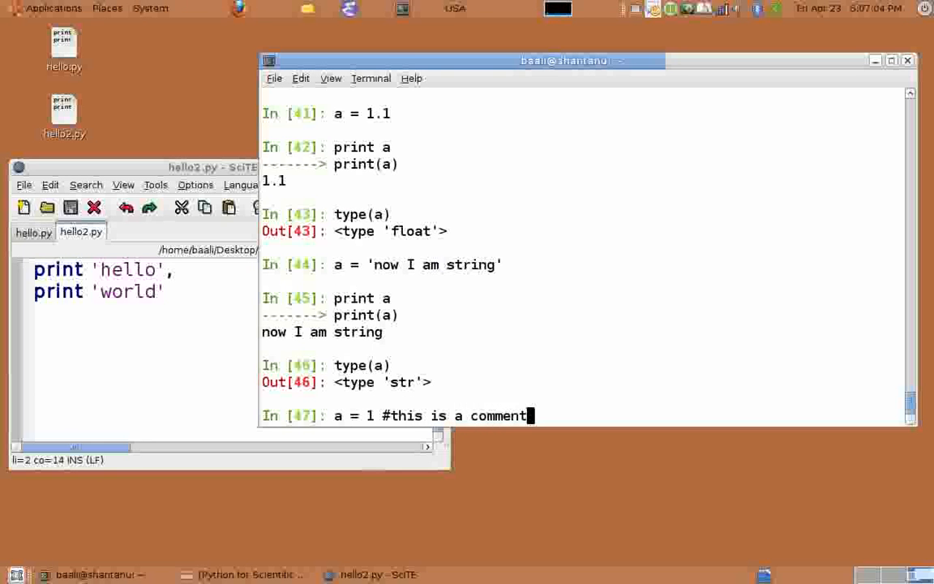
key(Return)
text(print )
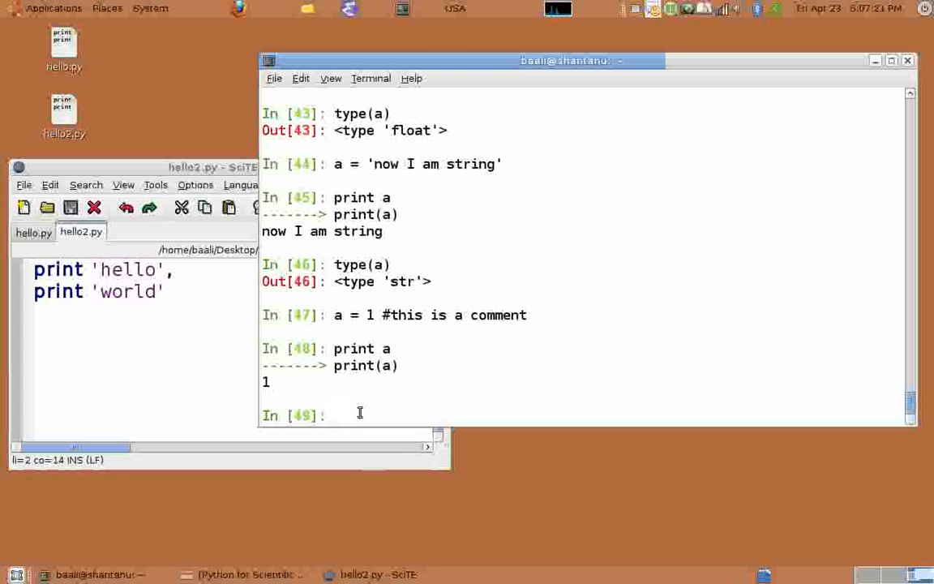
Step: Assign a = '#this is not comment' in IPython, then switch to the lecture slides
text(a = ')
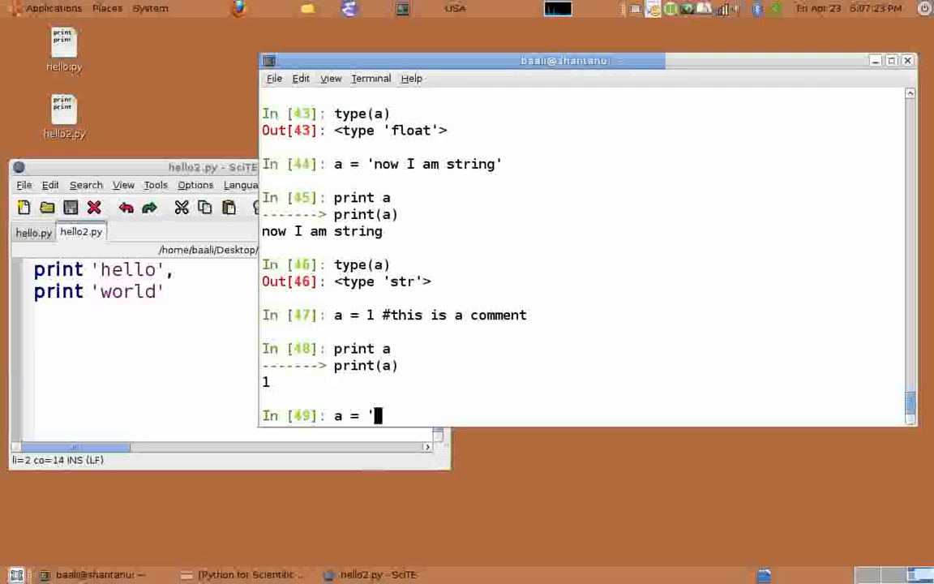
text(#this is not comment)
text(print a)
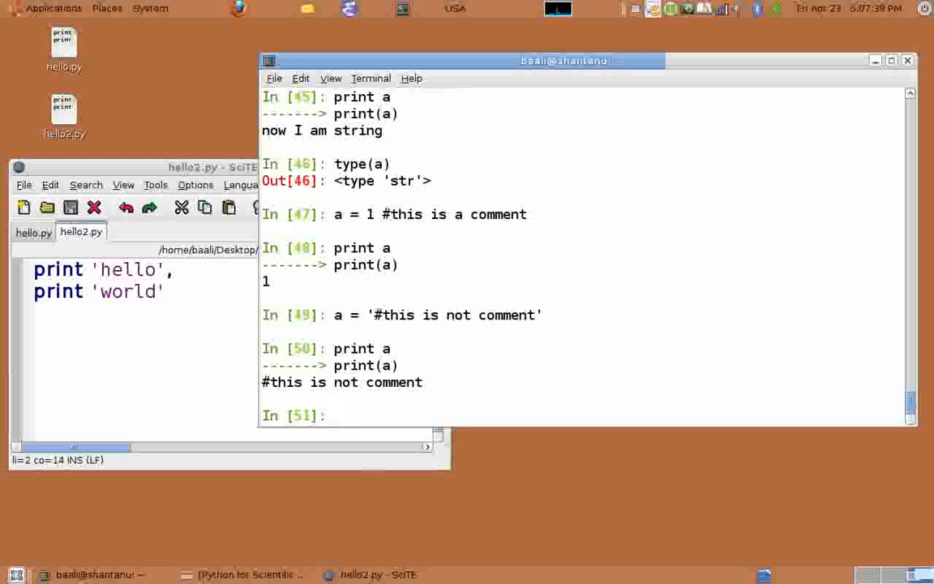
click(248, 574)
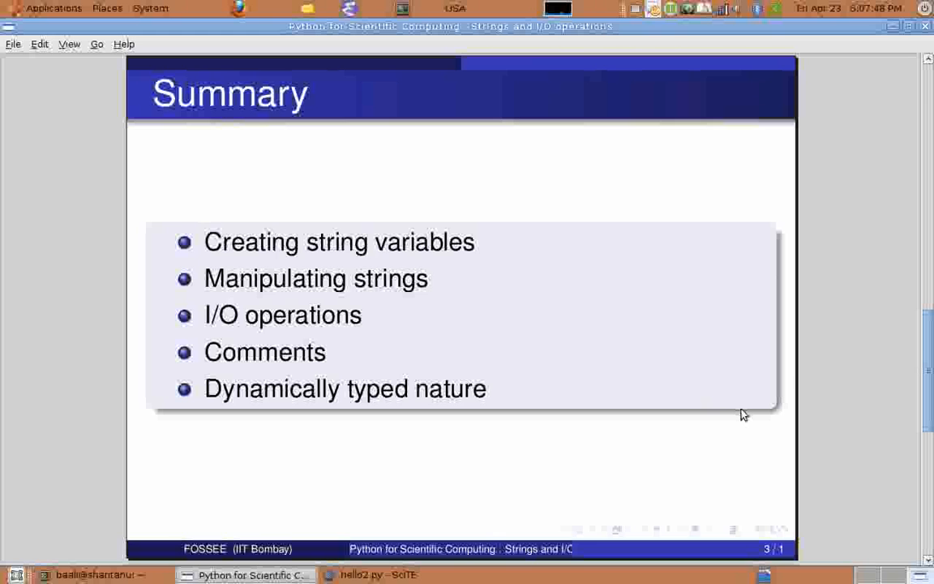
Step: Advance from the Summary slide to the closing Thank you slide
key(Right)
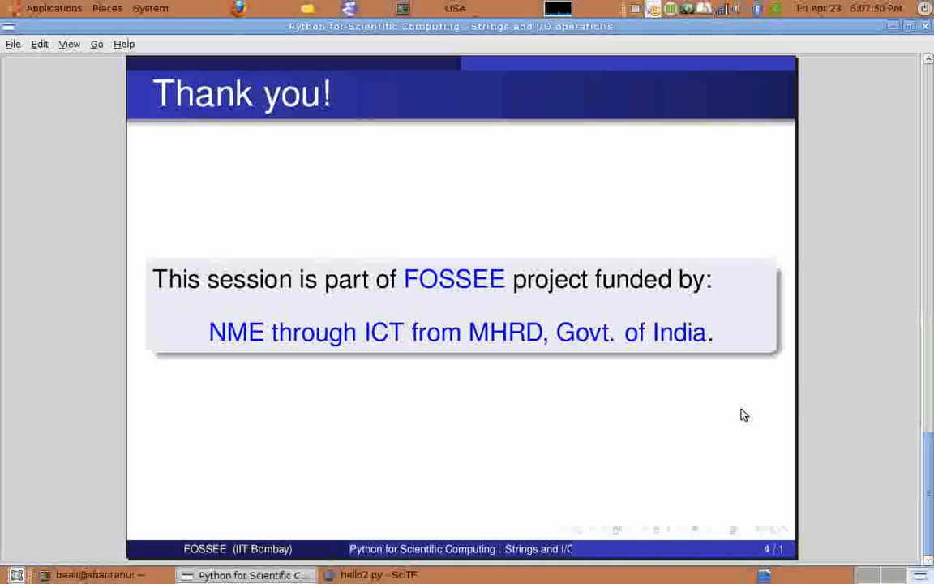